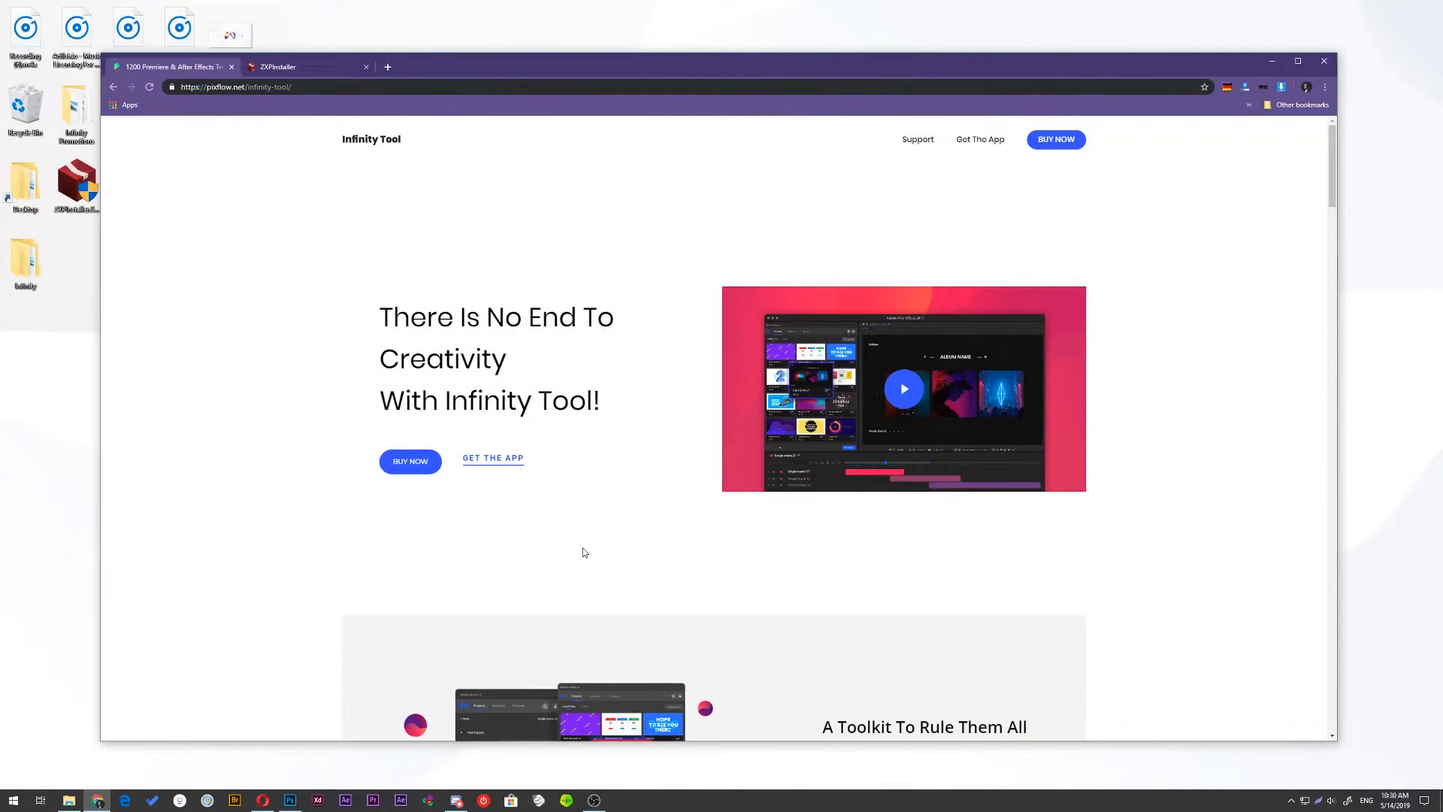
pyautogui.moveTo(1145, 250)
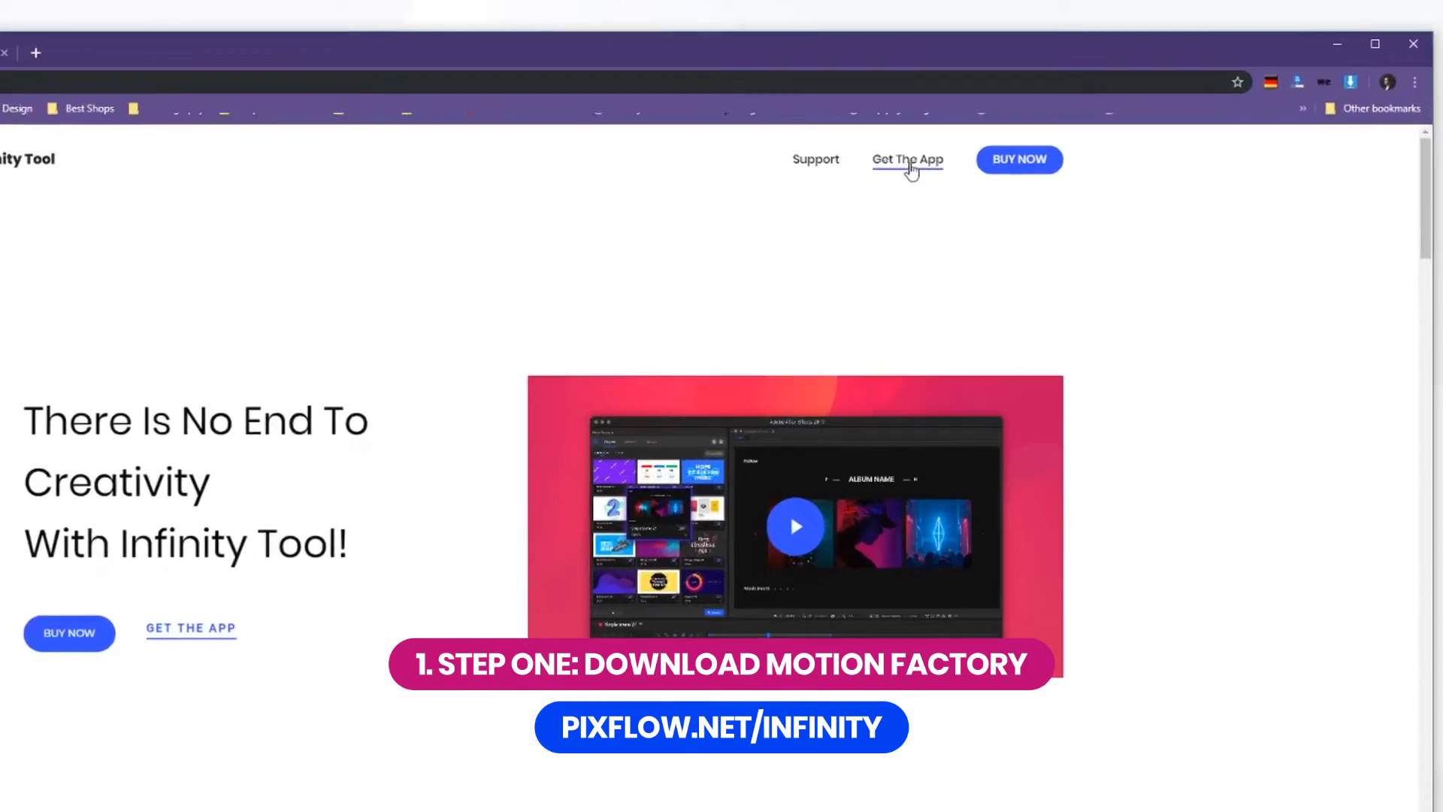
# Download Motion Factory from the 'Get The App' link on pixflow.net's Infinity Tool page.
pyautogui.click(906, 159)
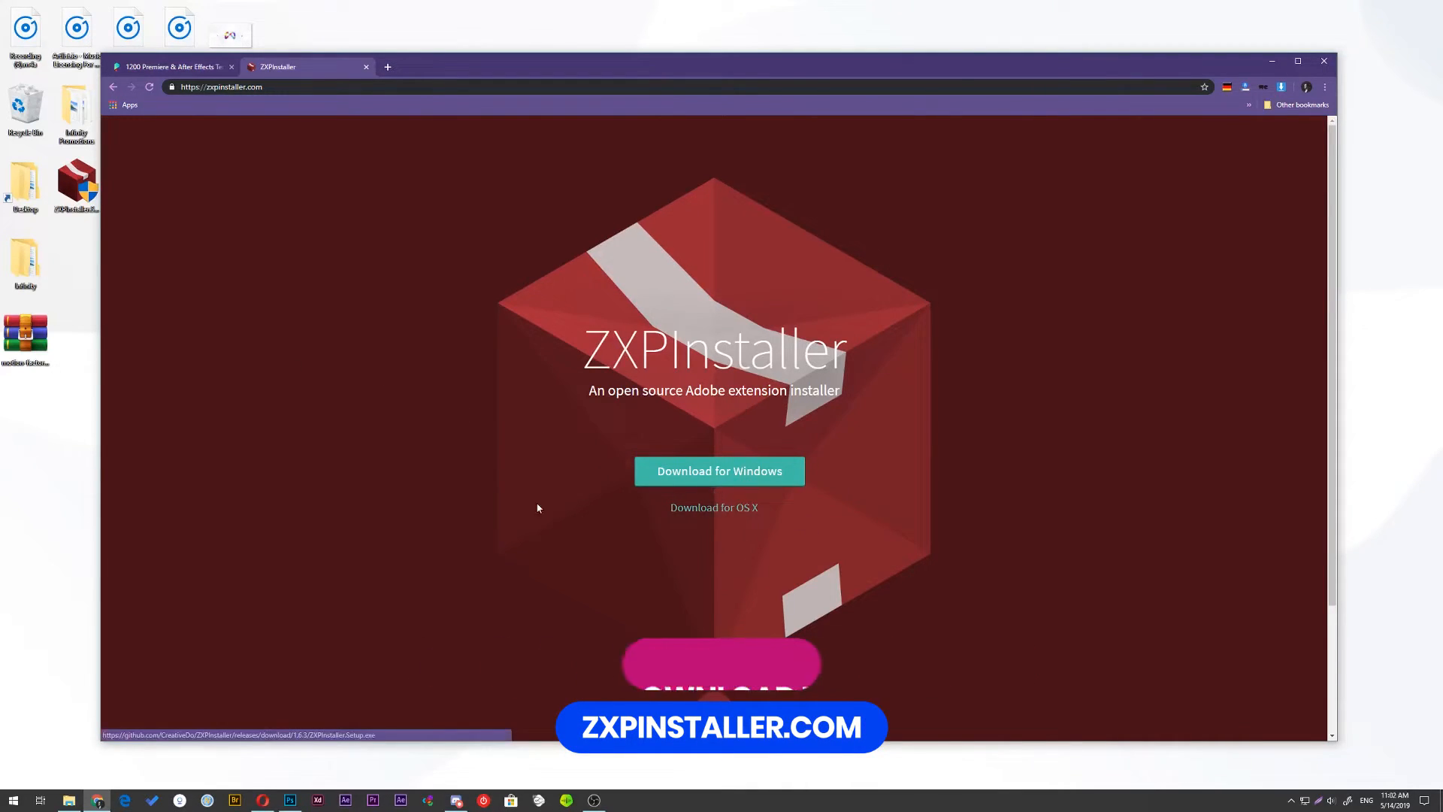
pyautogui.moveTo(1107, 203)
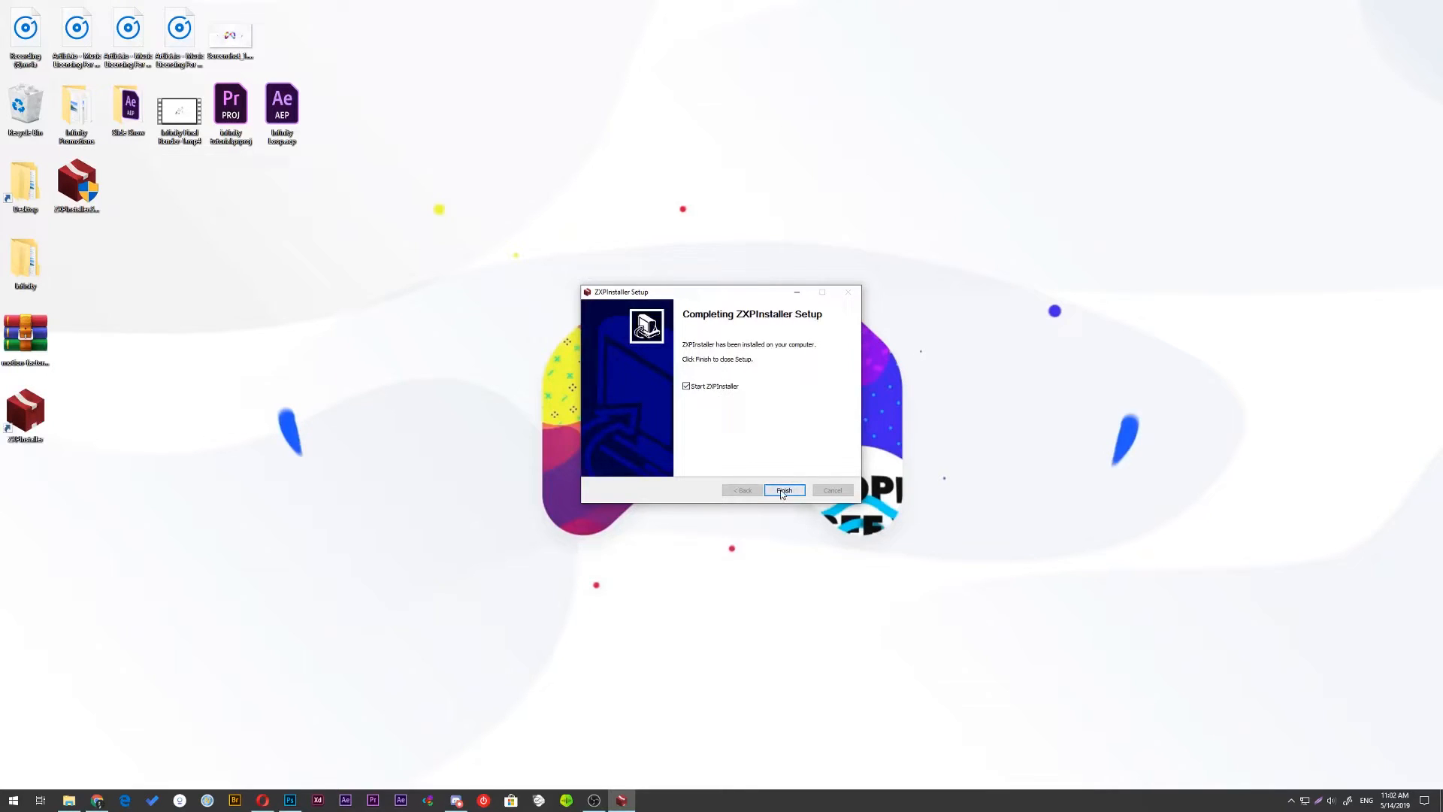
# Launch ZXPInstaller, install the Motion Factory ZXP extension, and close the installer.
pyautogui.click(783, 489)
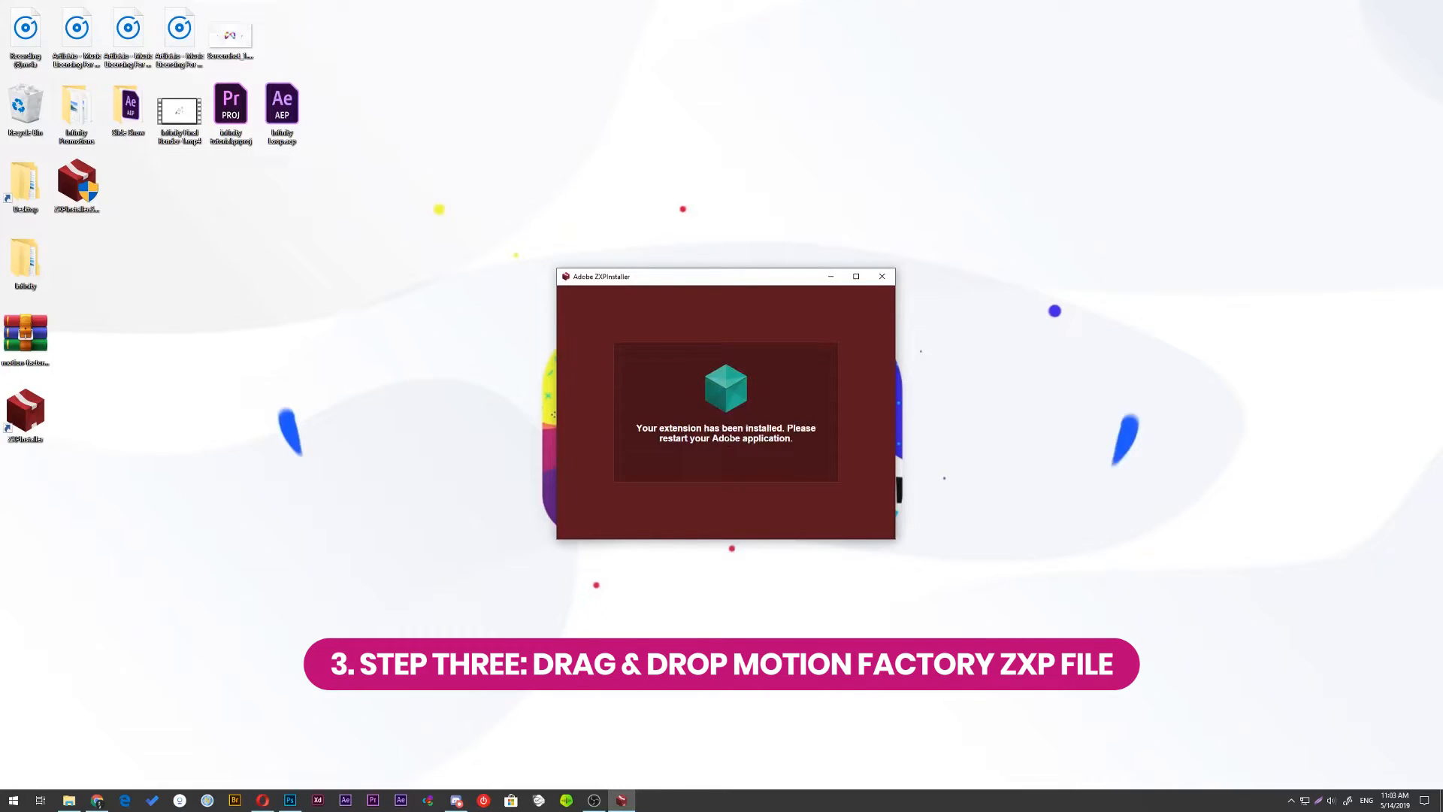
pyautogui.click(881, 276)
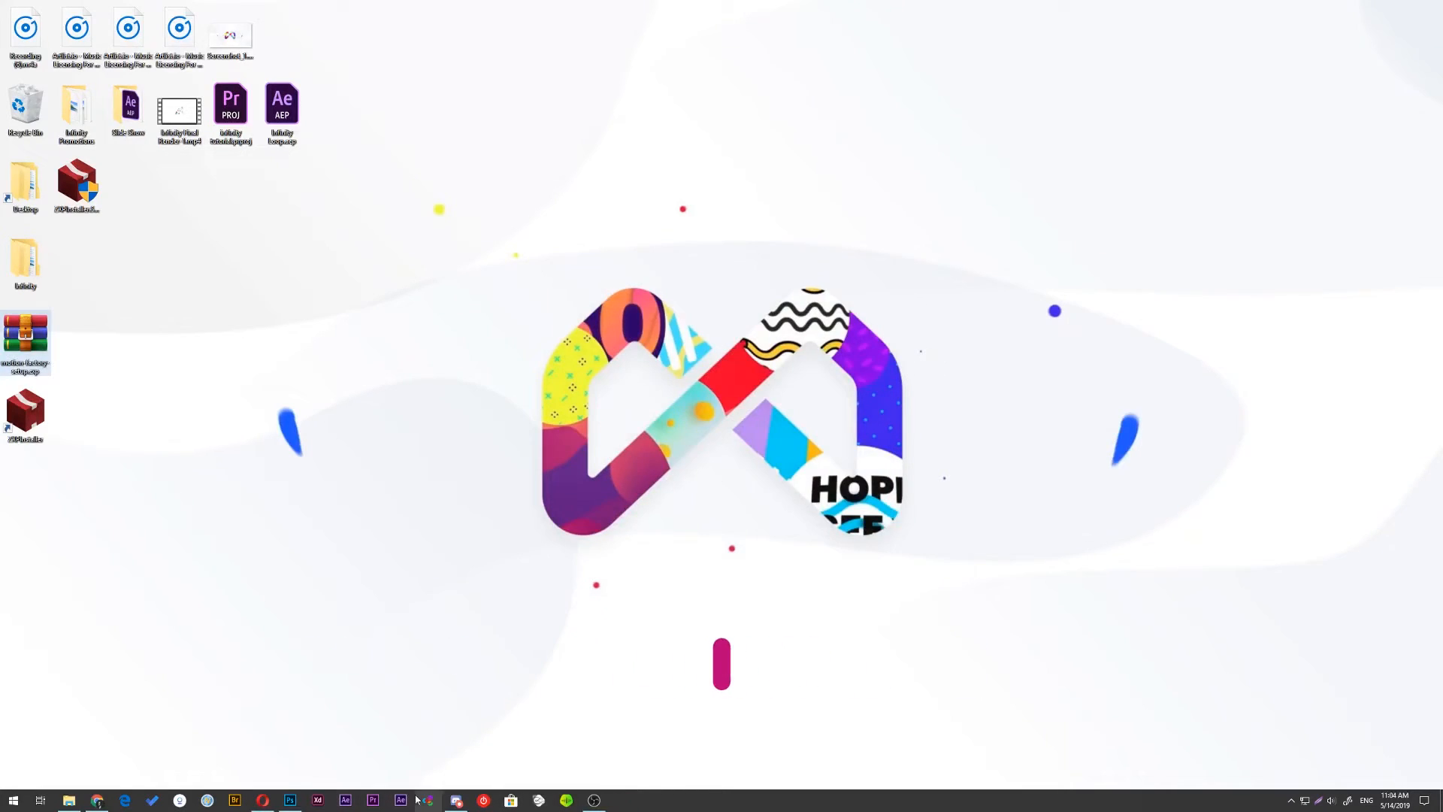
# Open the Motion Factory extension panel in After Effects, showing an empty Manage tab.
pyautogui.click(399, 800)
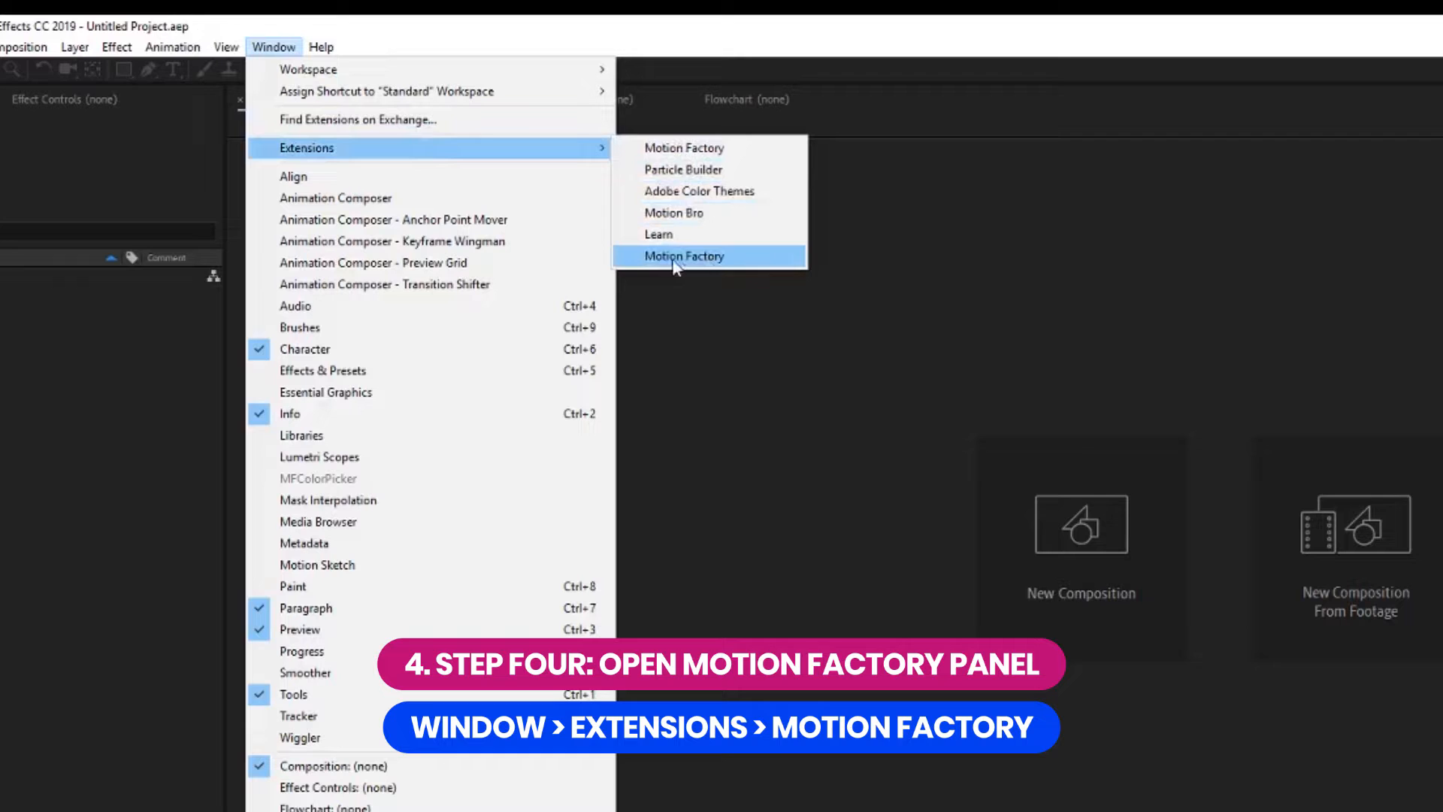
pyautogui.click(684, 256)
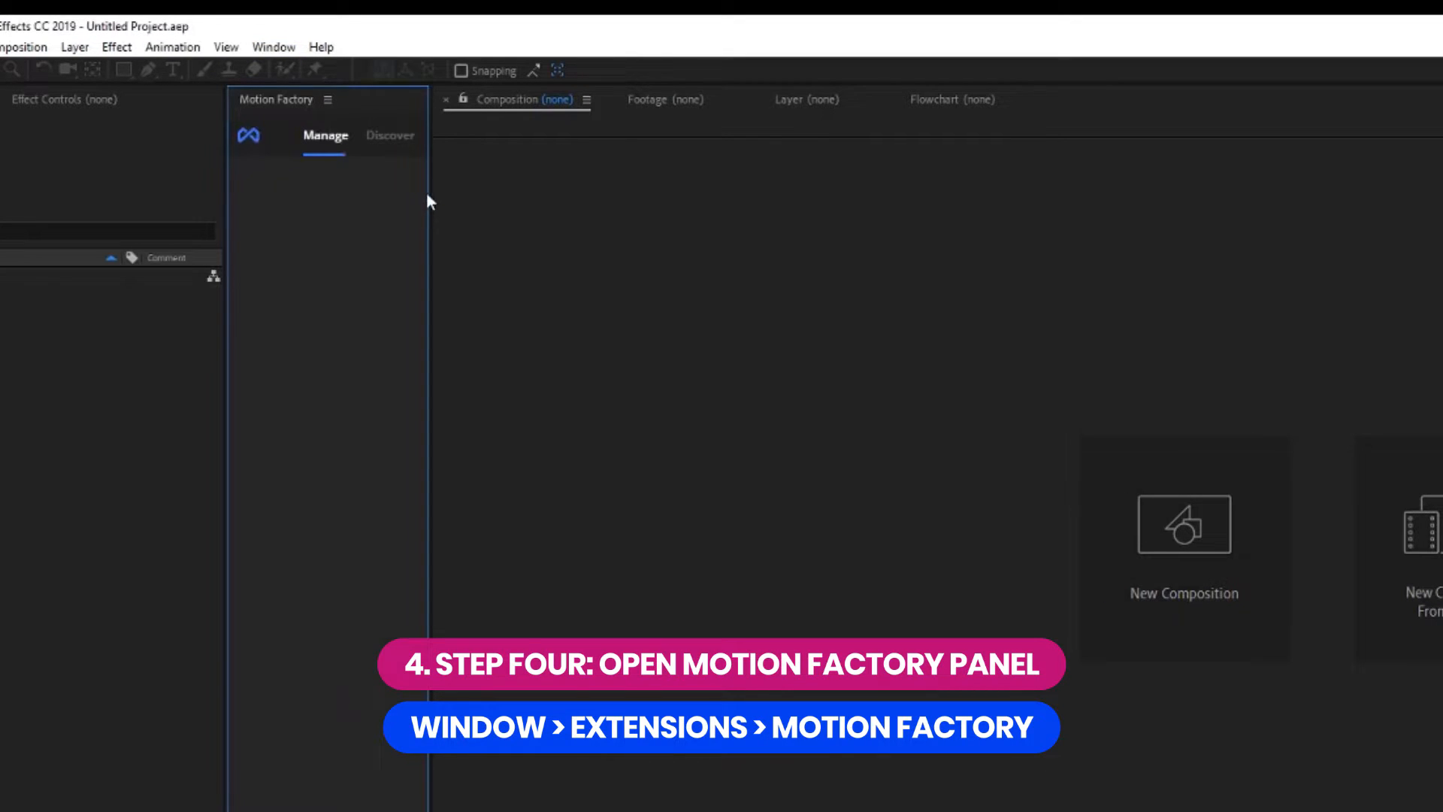
pyautogui.click(192, 4)
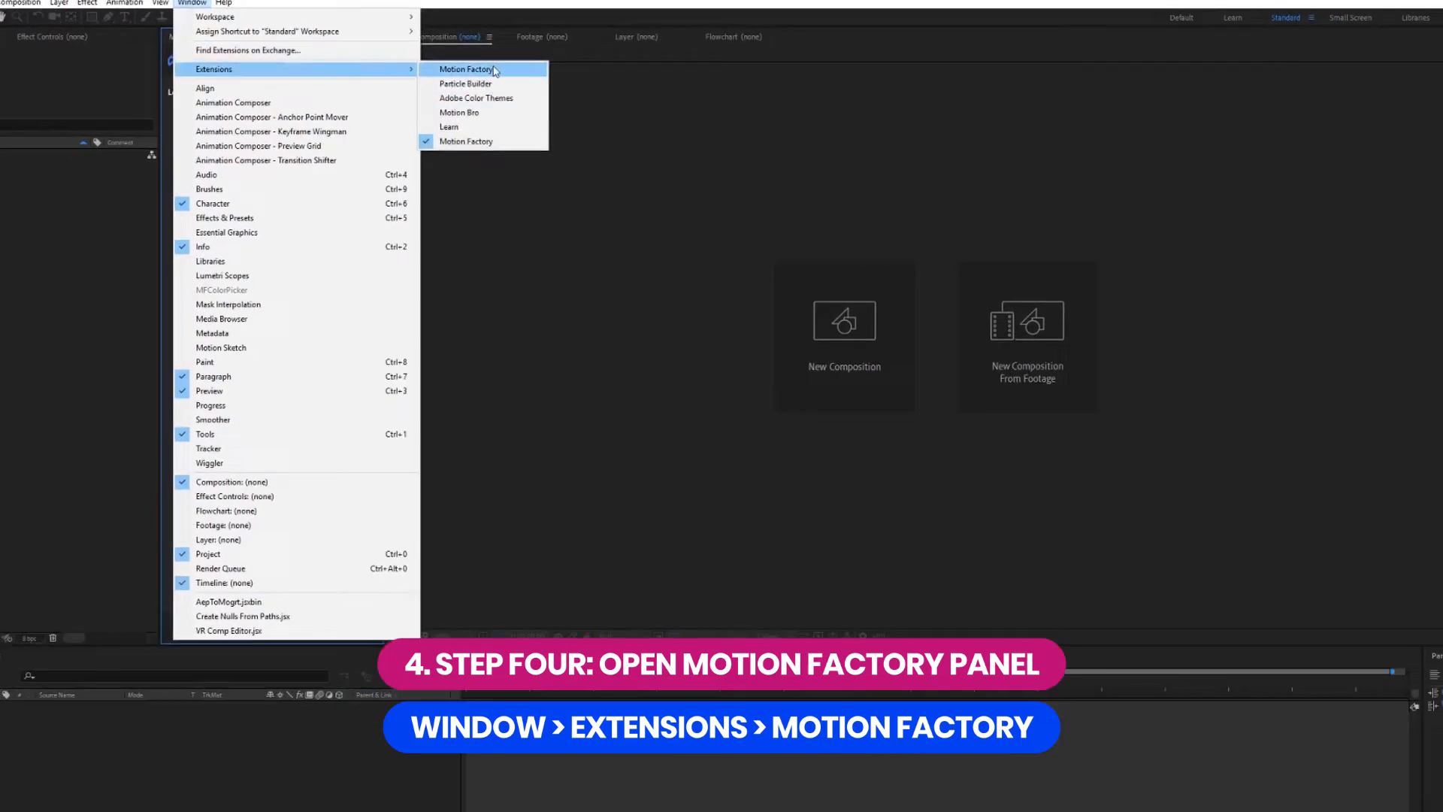
pyautogui.click(466, 69)
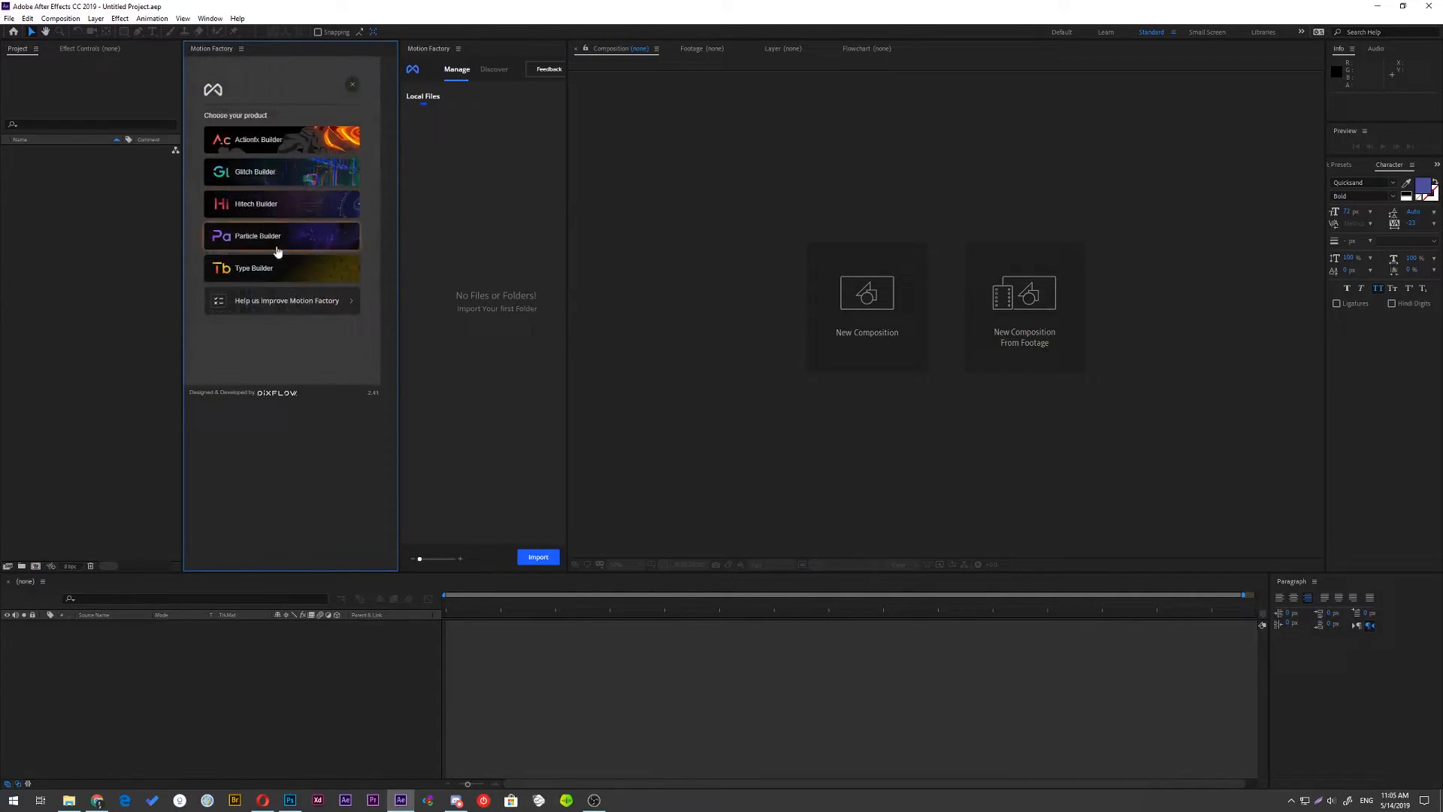
pyautogui.click(254, 267)
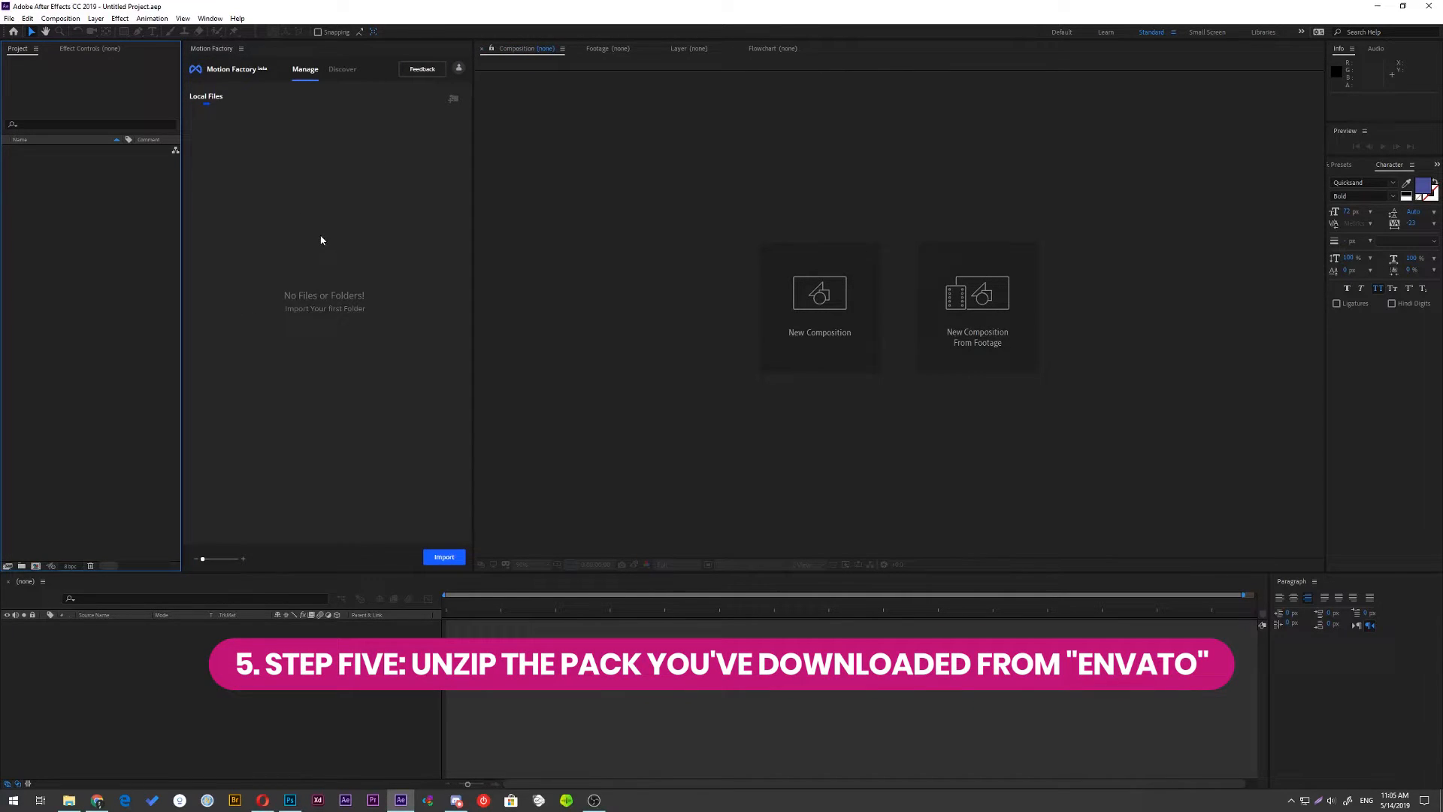
pyautogui.moveTo(419, 86)
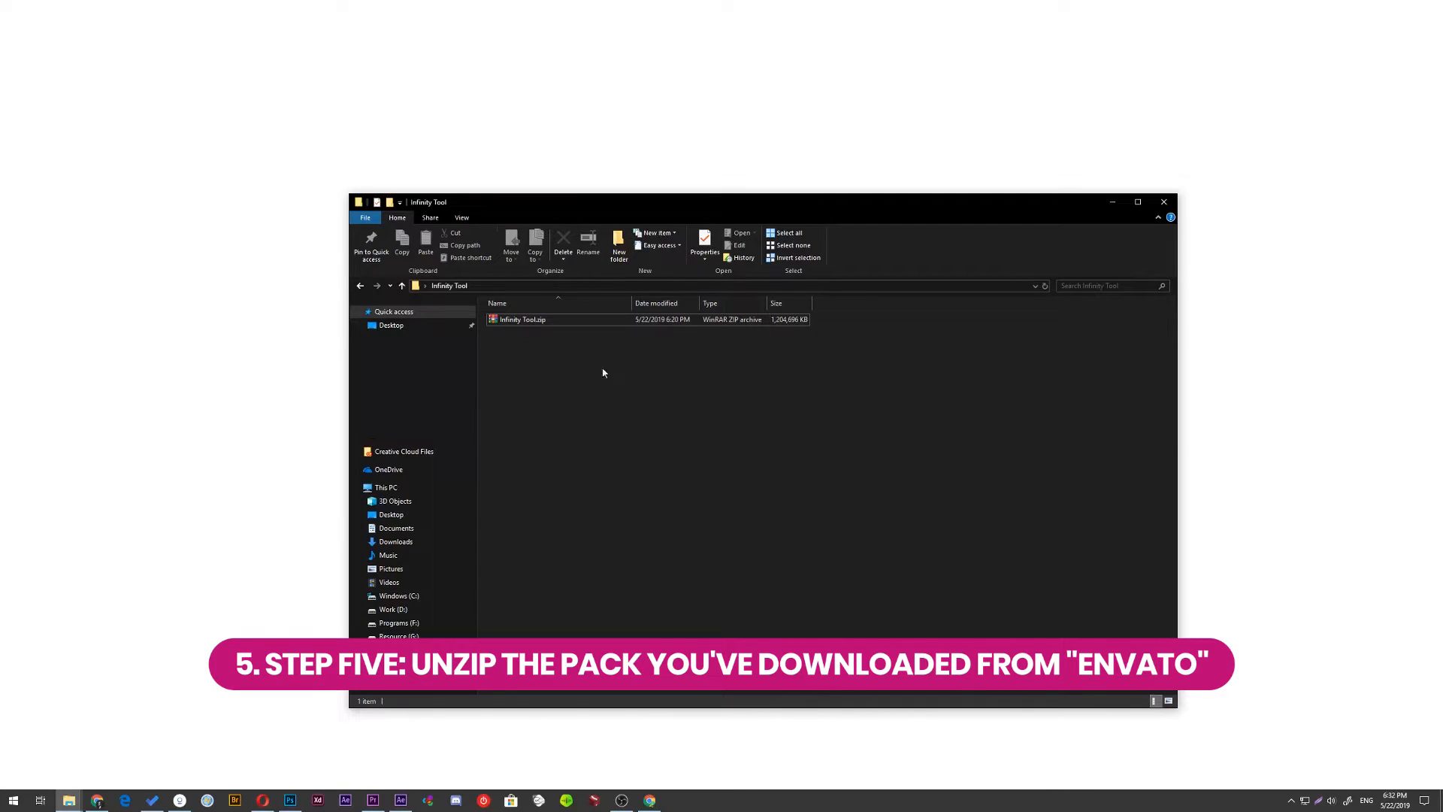
# Extract Infinity Tool.zip here and look over its project folders and Quick Start.pdf.
pyautogui.click(522, 319)
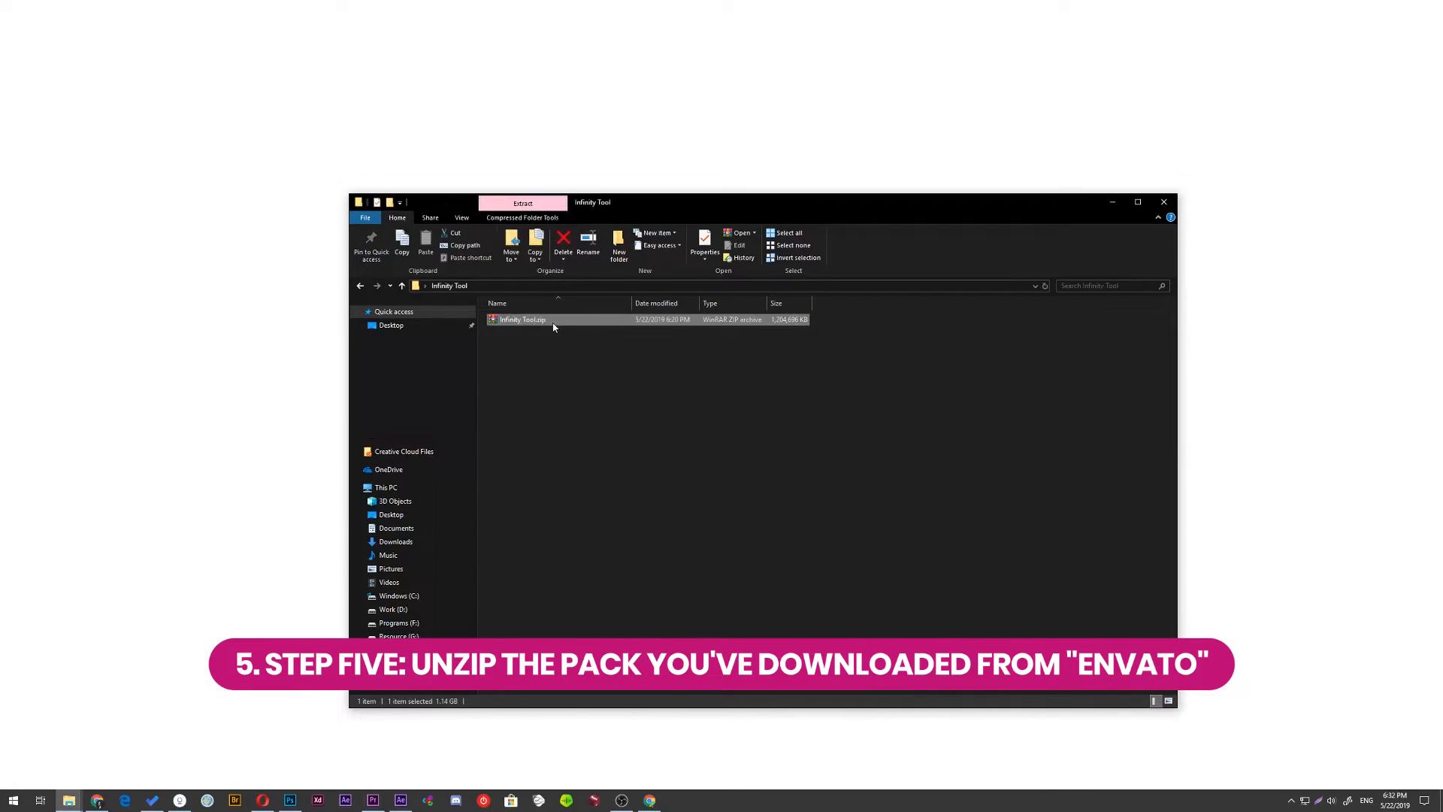
pyautogui.rightClick(522, 319)
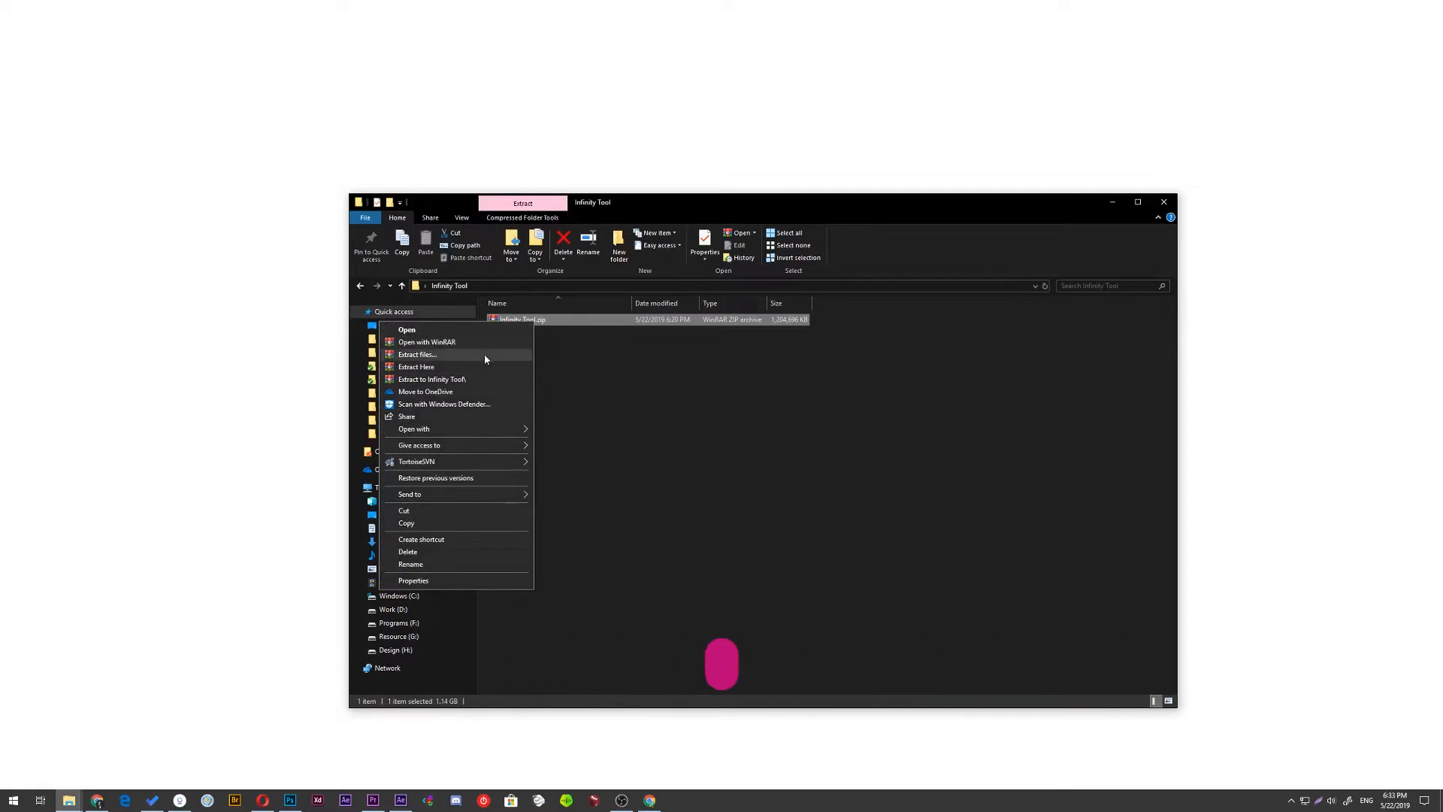
pyautogui.click(416, 366)
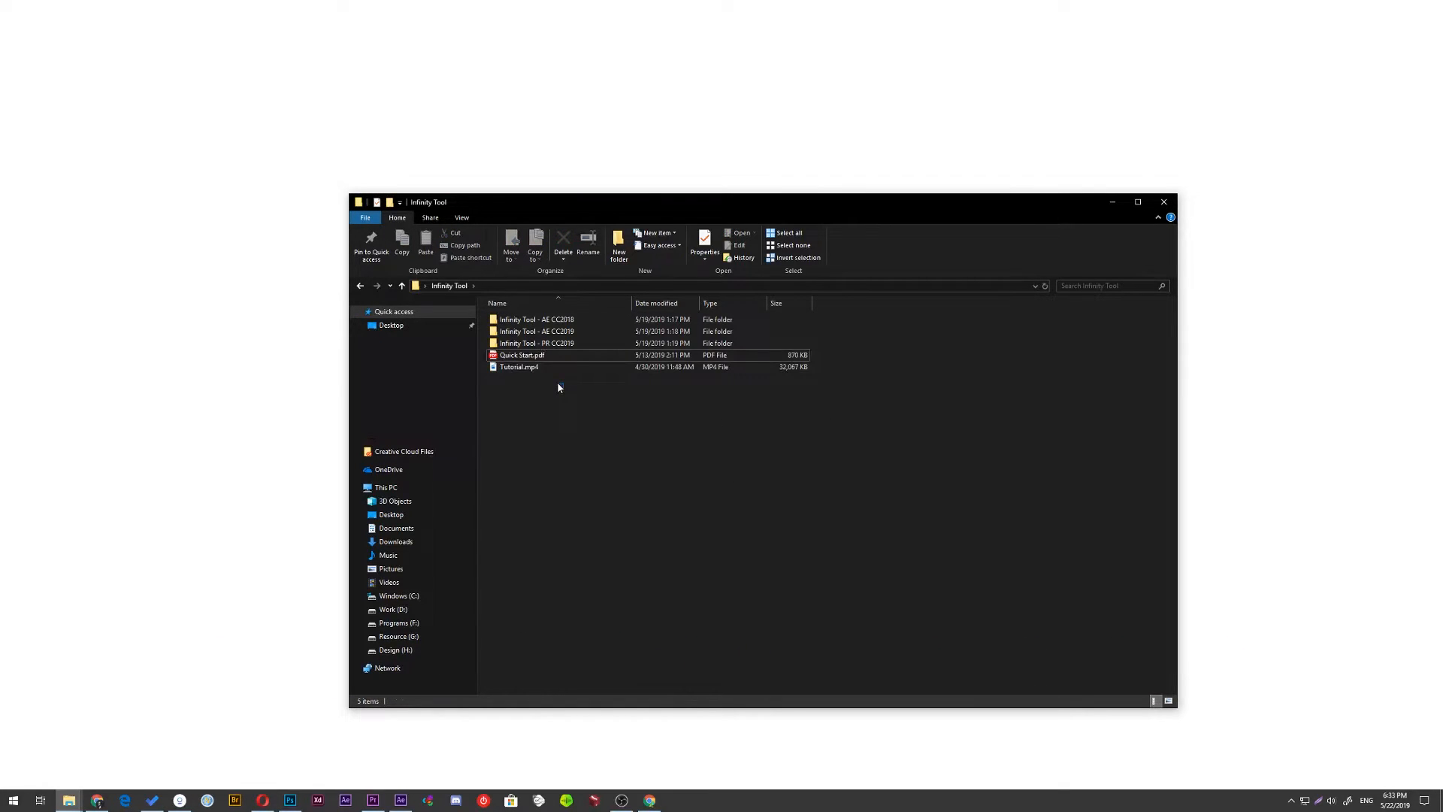
pyautogui.click(521, 354)
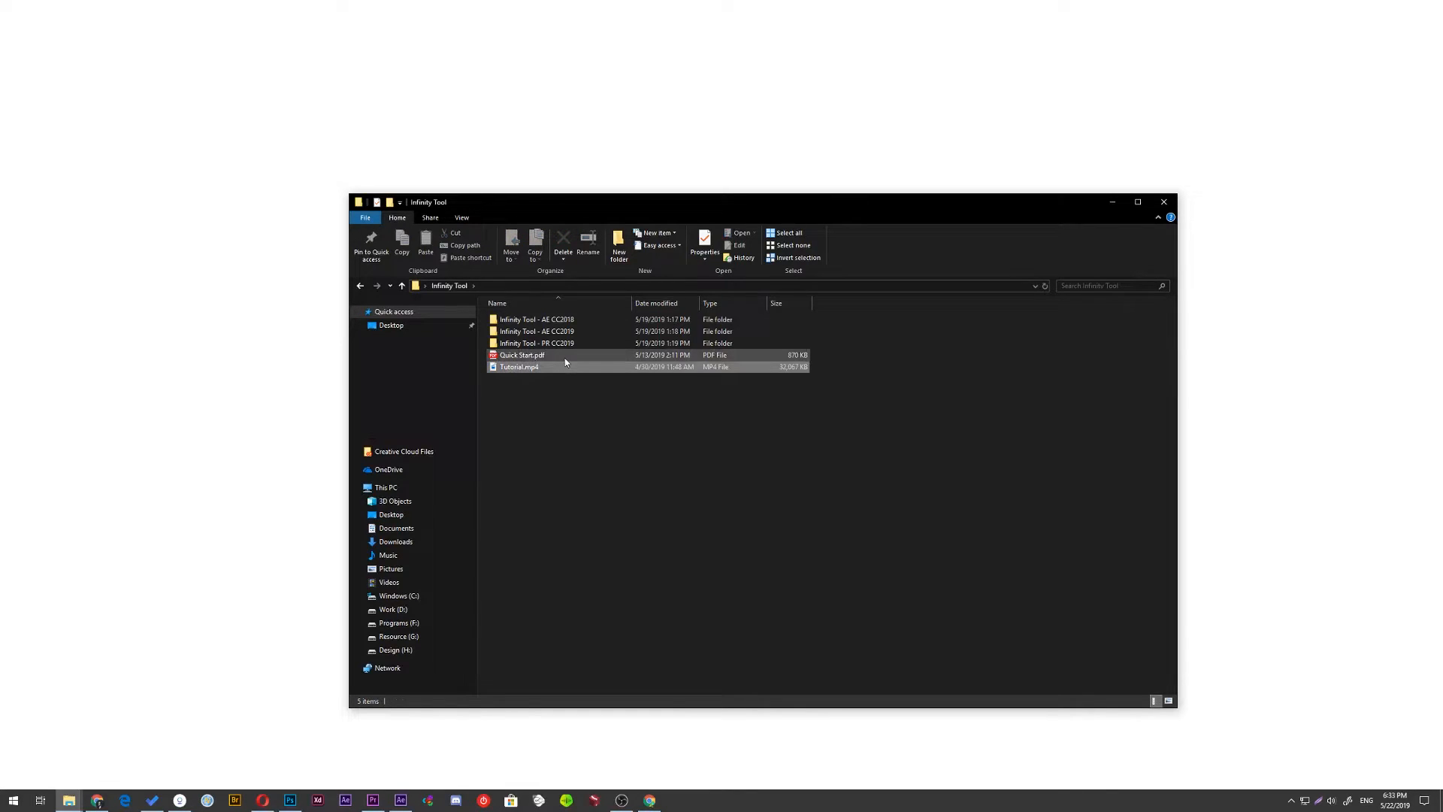
pyautogui.click(536, 343)
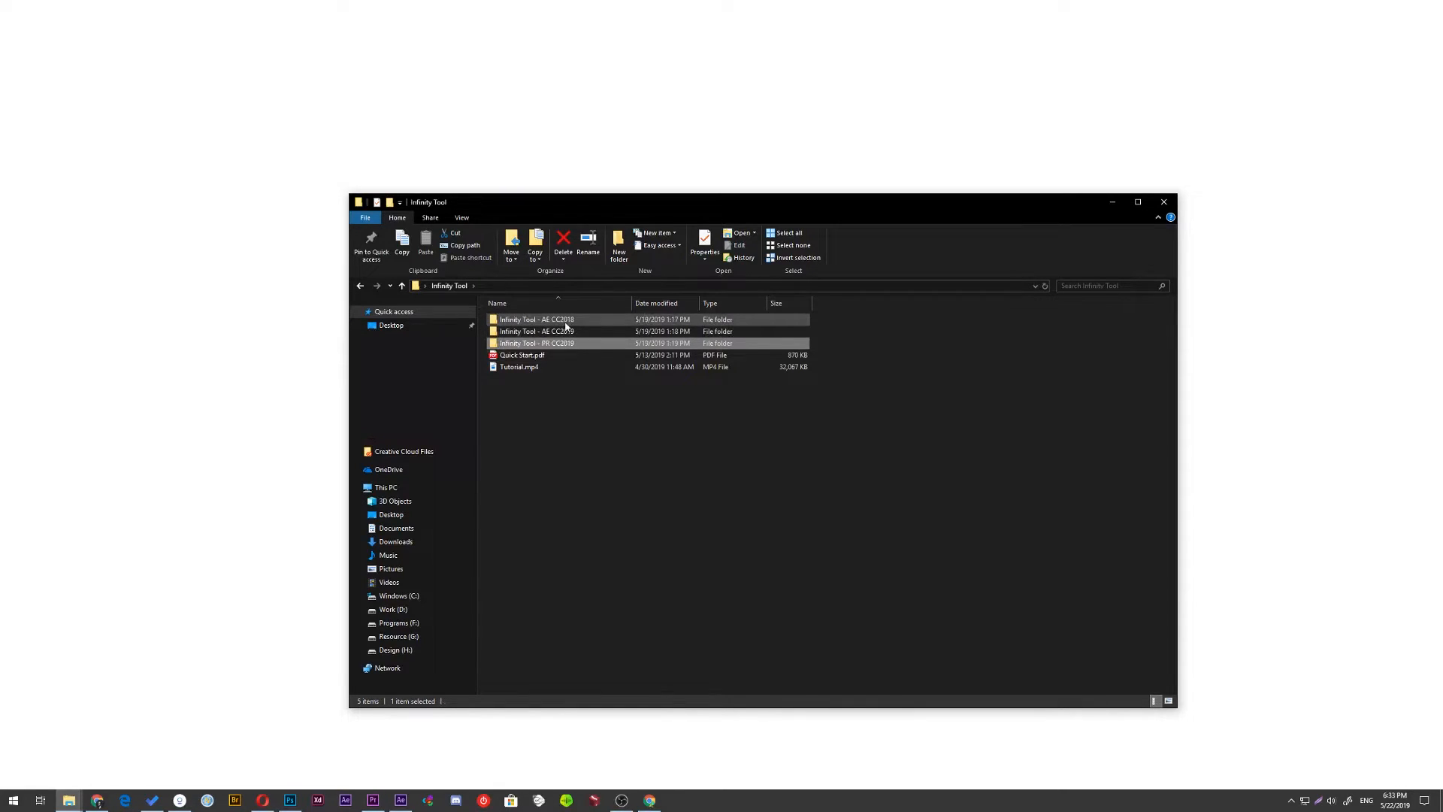
pyautogui.moveTo(539, 319)
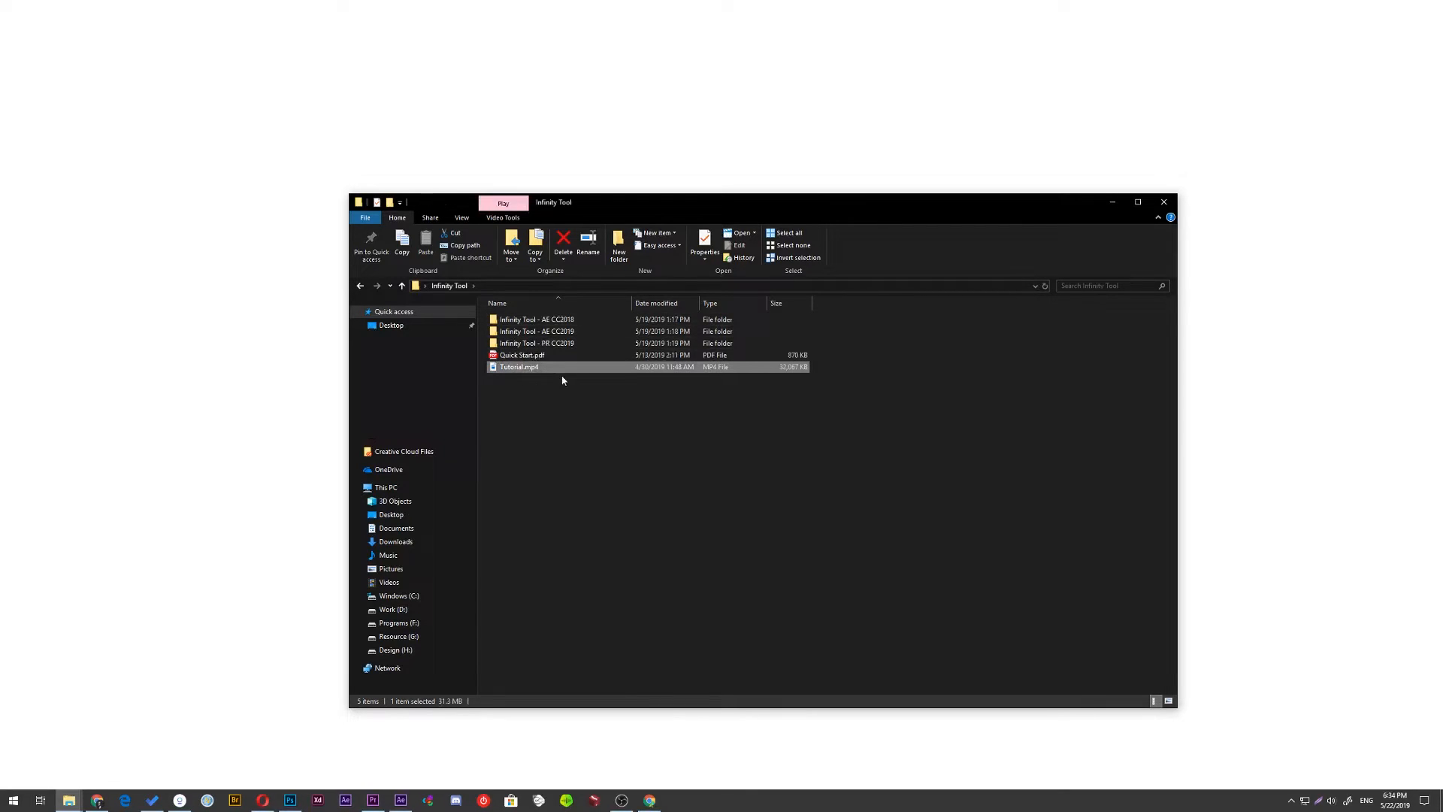
pyautogui.click(522, 355)
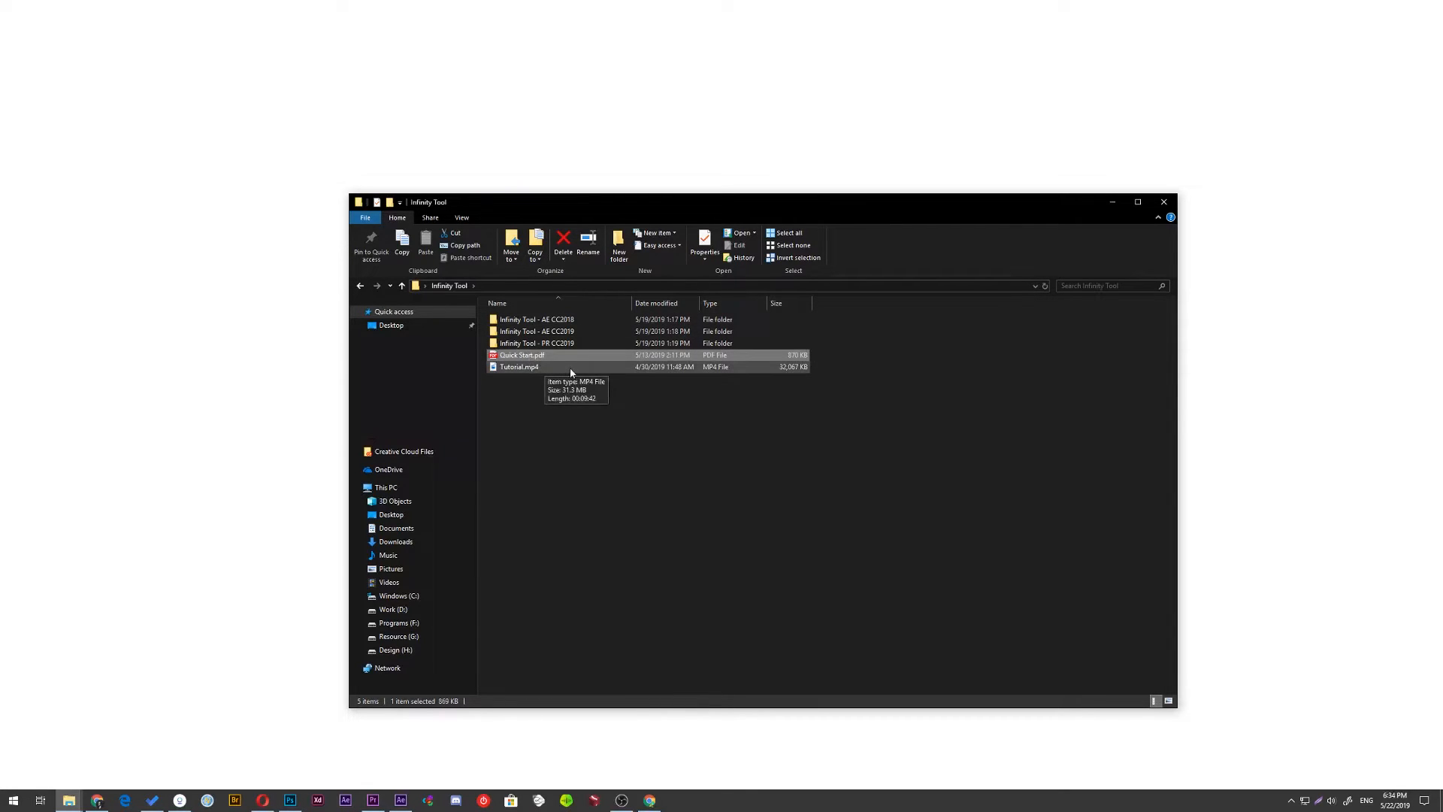
pyautogui.moveTo(604, 389)
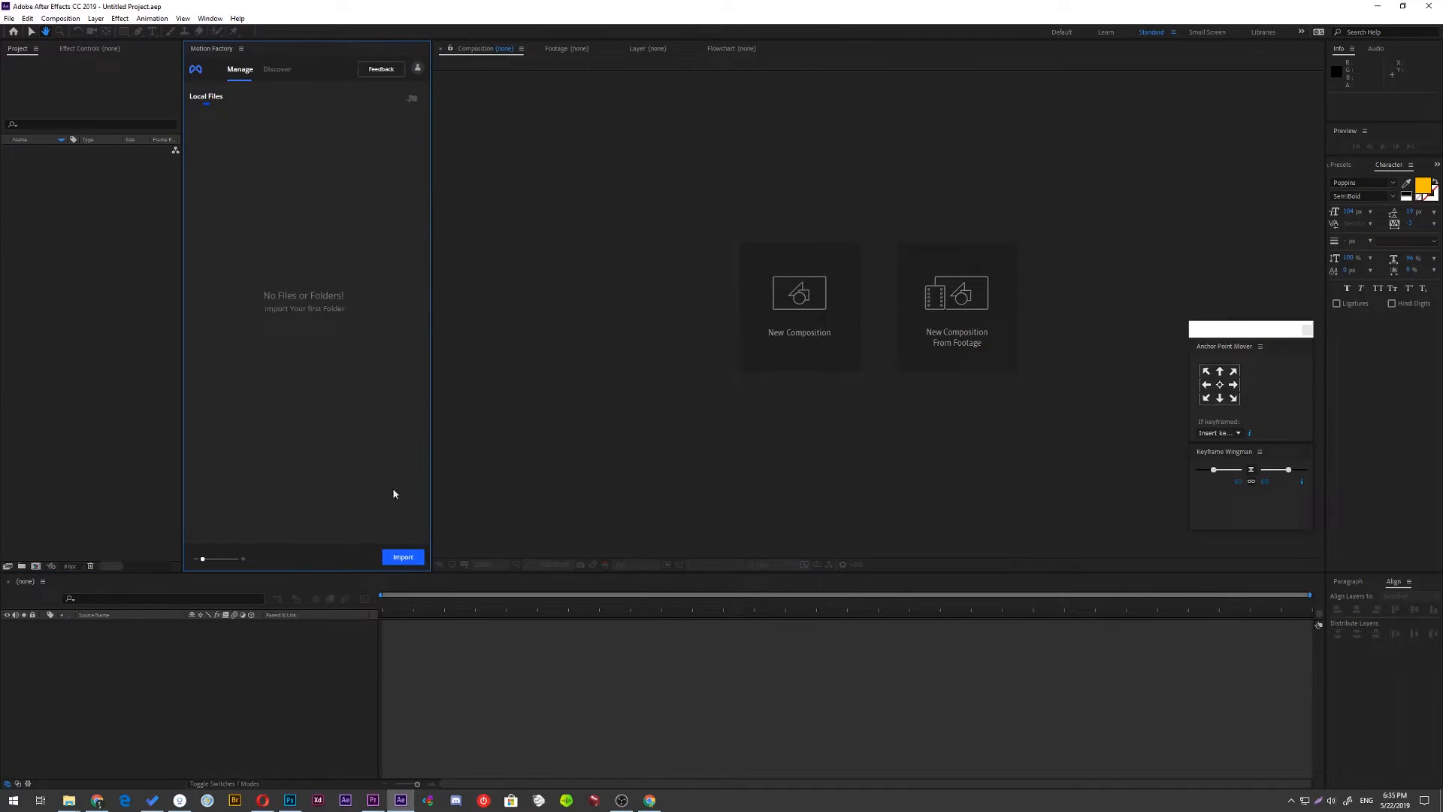
# Import the Infinity Tool folder into Motion Factory's local files with Import Folder.
pyautogui.click(402, 557)
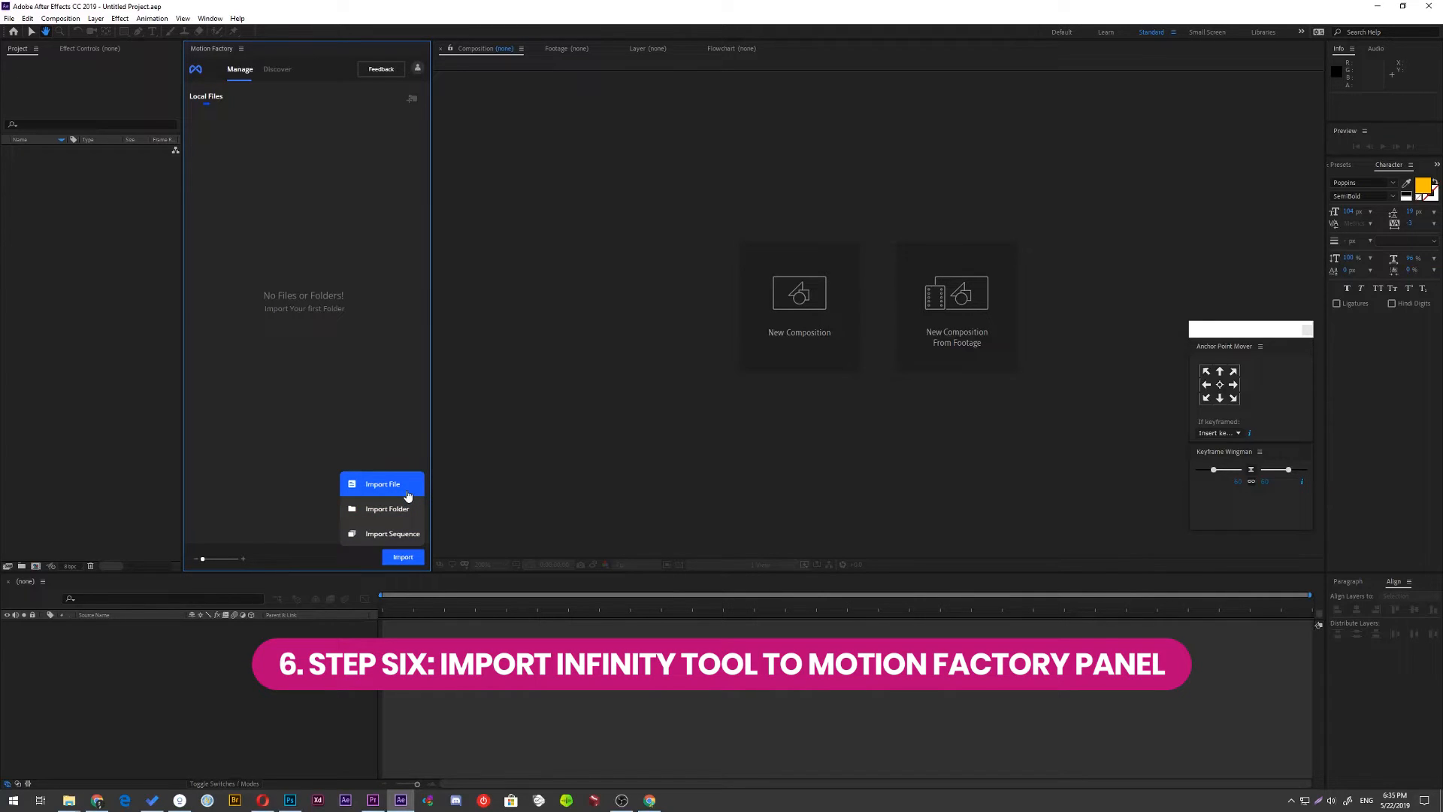
pyautogui.moveTo(386, 508)
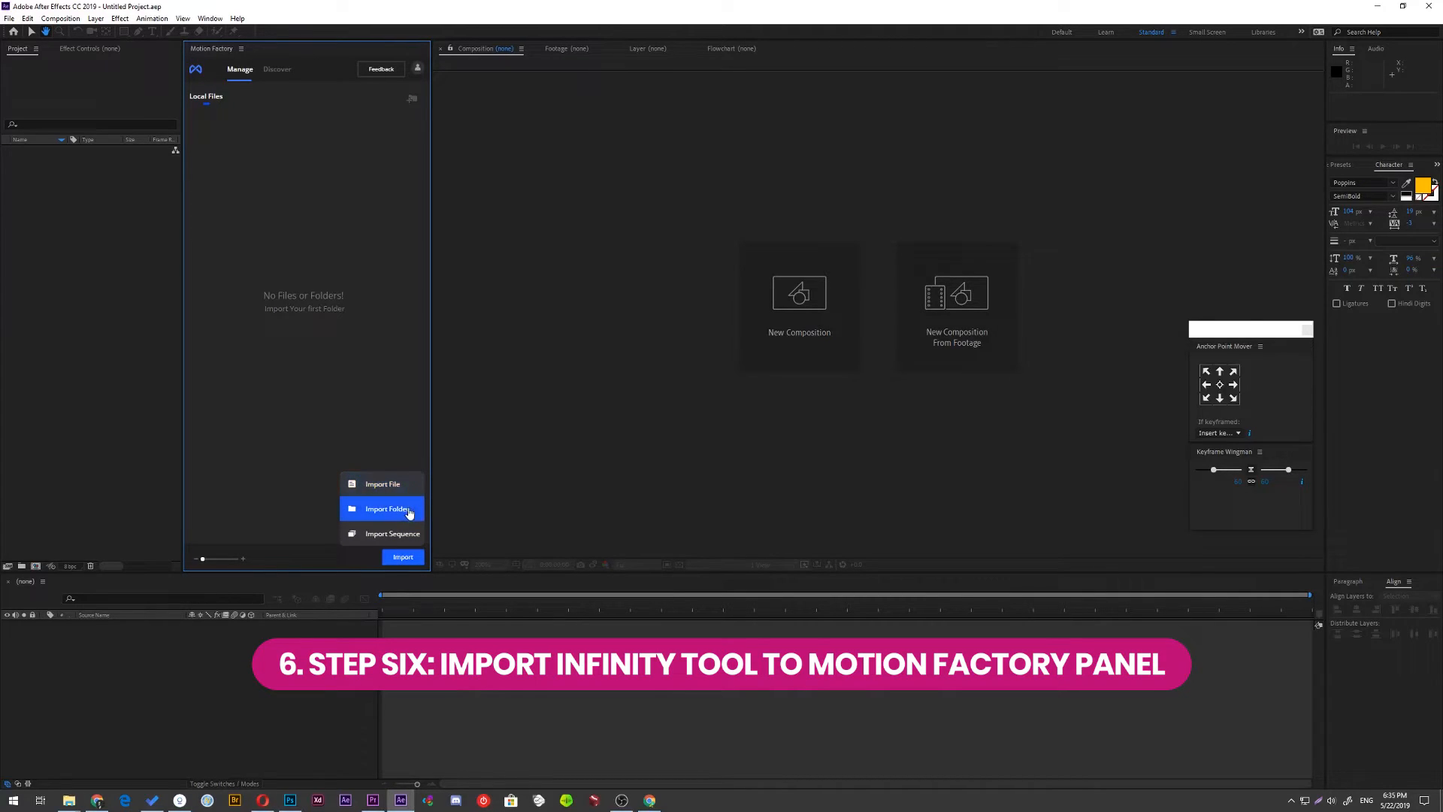
pyautogui.click(387, 508)
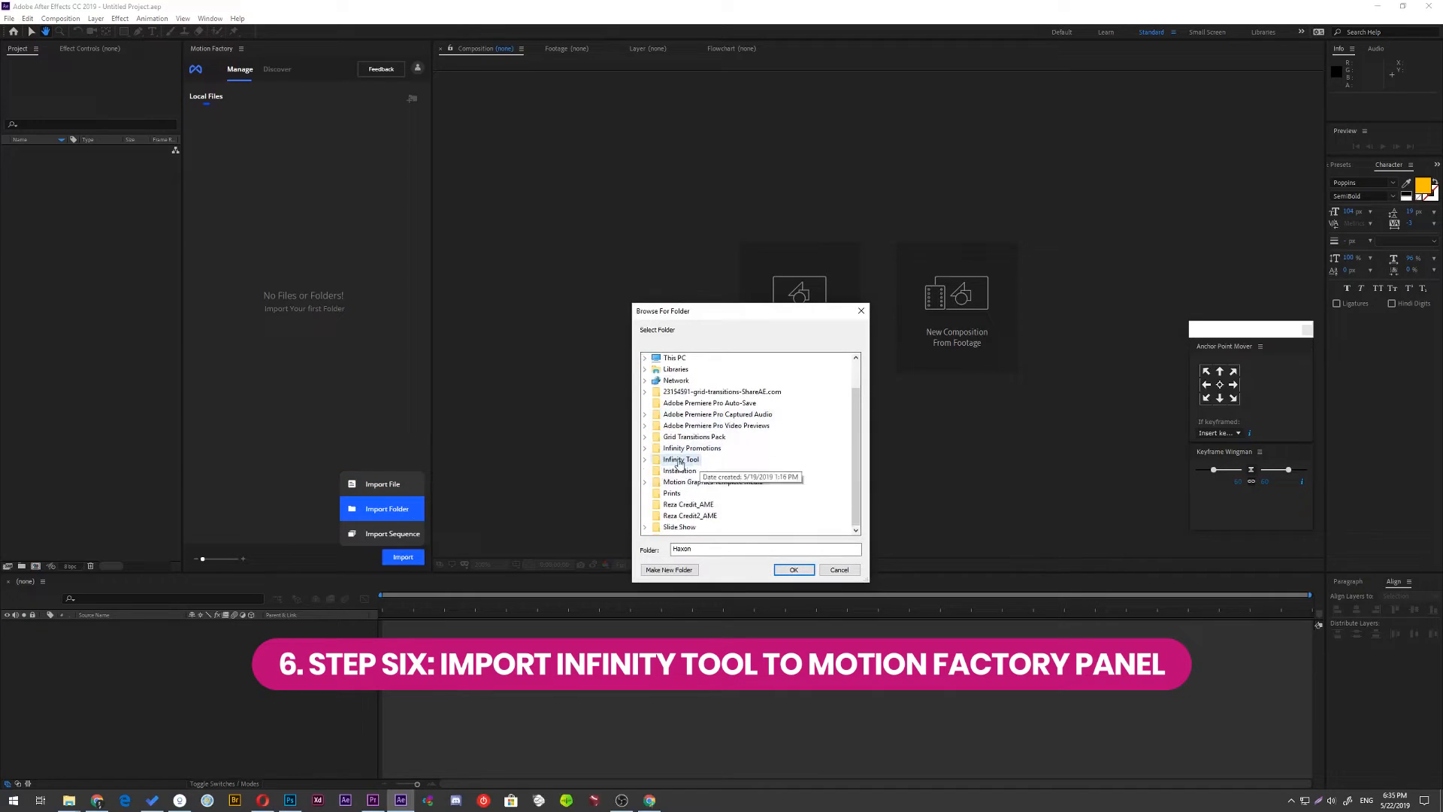
pyautogui.click(793, 569)
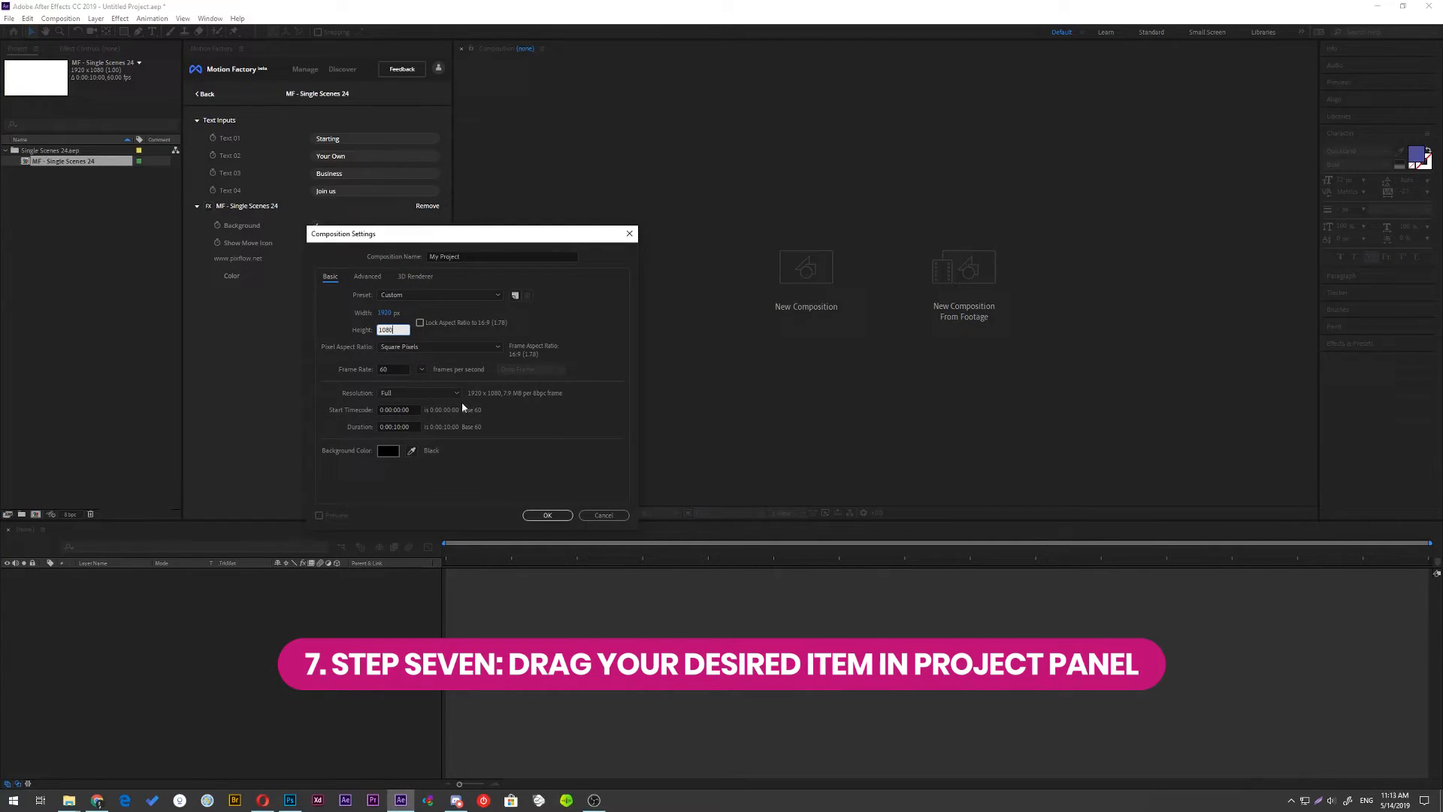
# Confirm a 1920×1080 composition named My Project holding the Single Scenes 24 title.
pyautogui.click(546, 514)
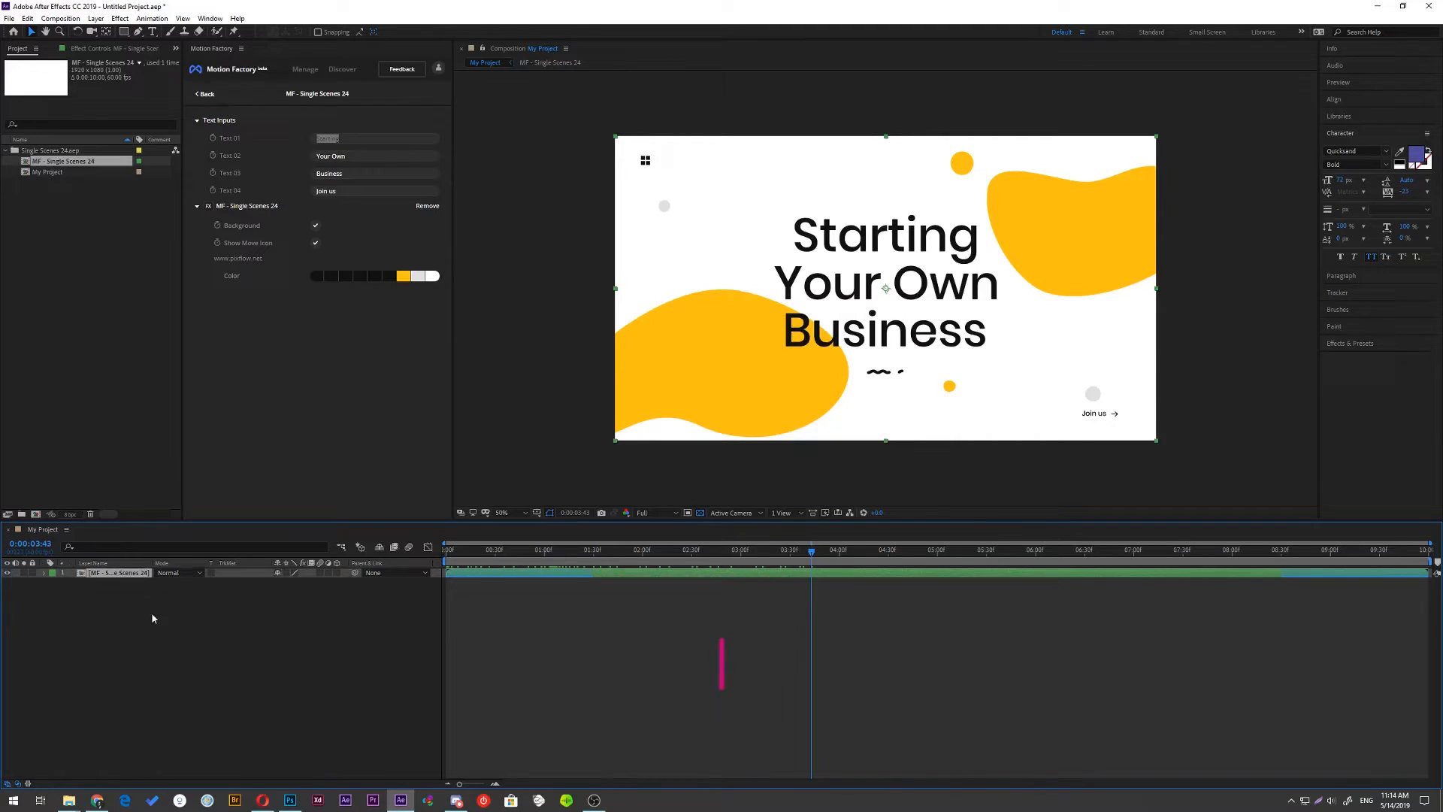
# Replace the 'Starting Your Own Business' text fields with 'Get Creative With This Easy to Use'.
pyautogui.write('Starting')
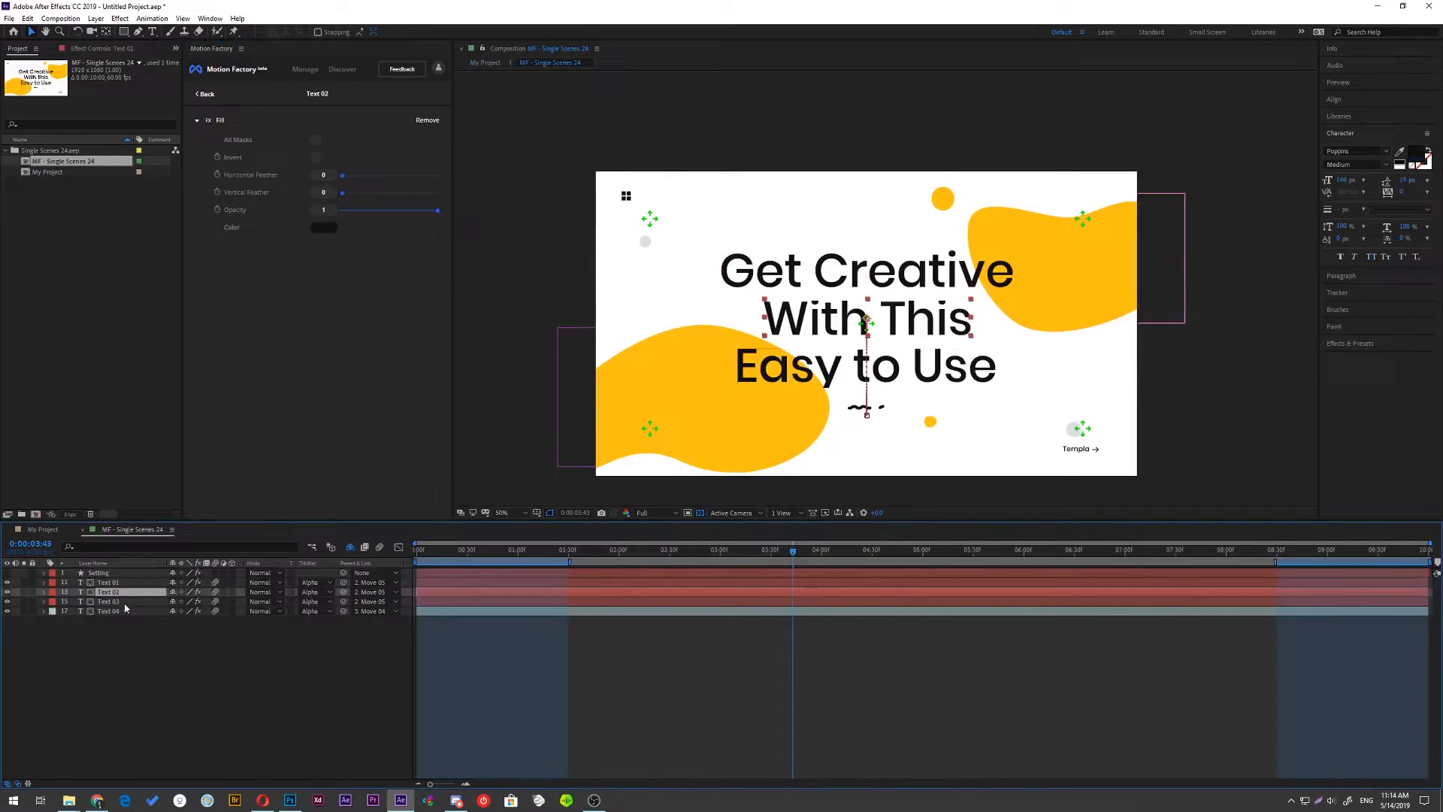
pyautogui.click(110, 602)
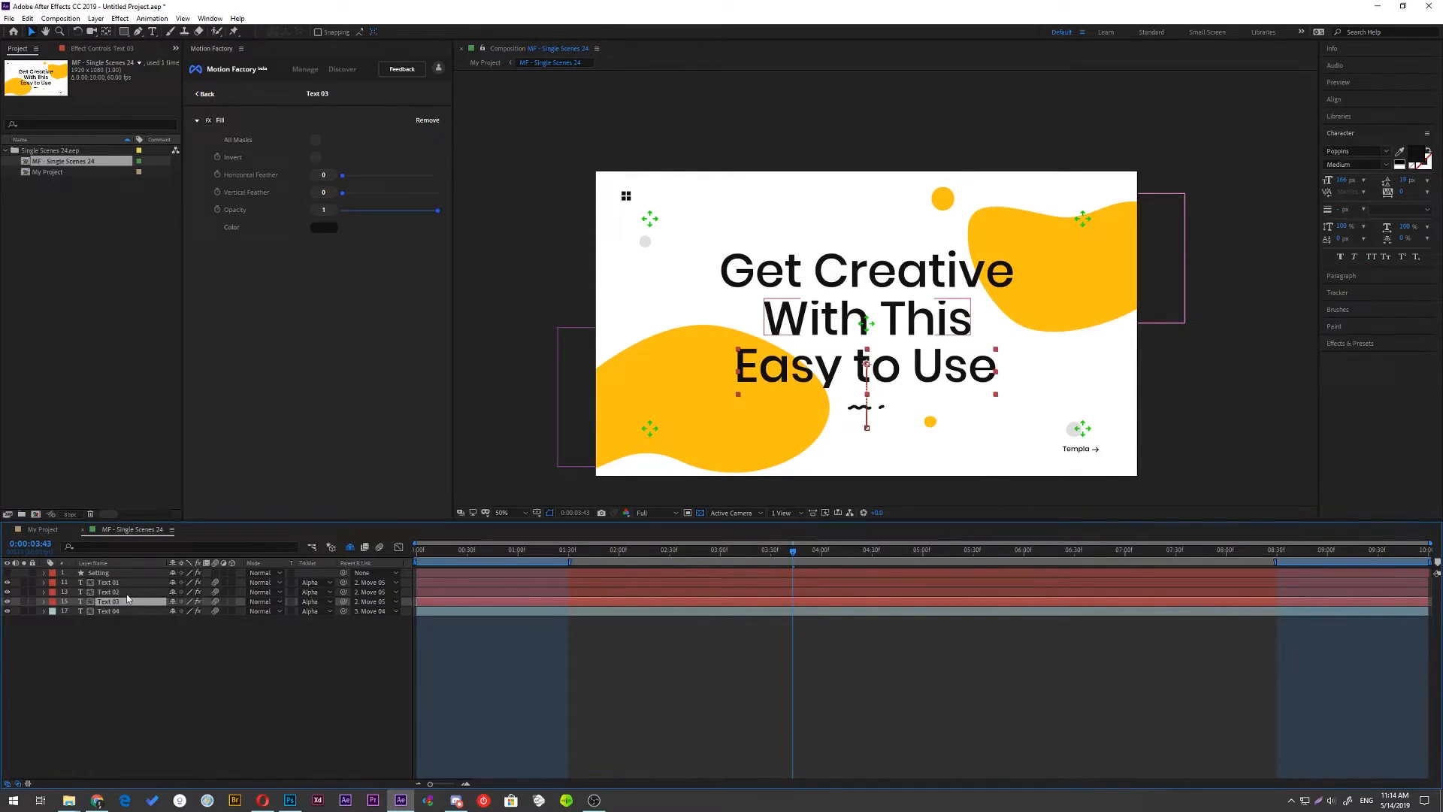
# Color the title scene with purple text and orange shapes using Motion Factory swatches.
pyautogui.click(110, 592)
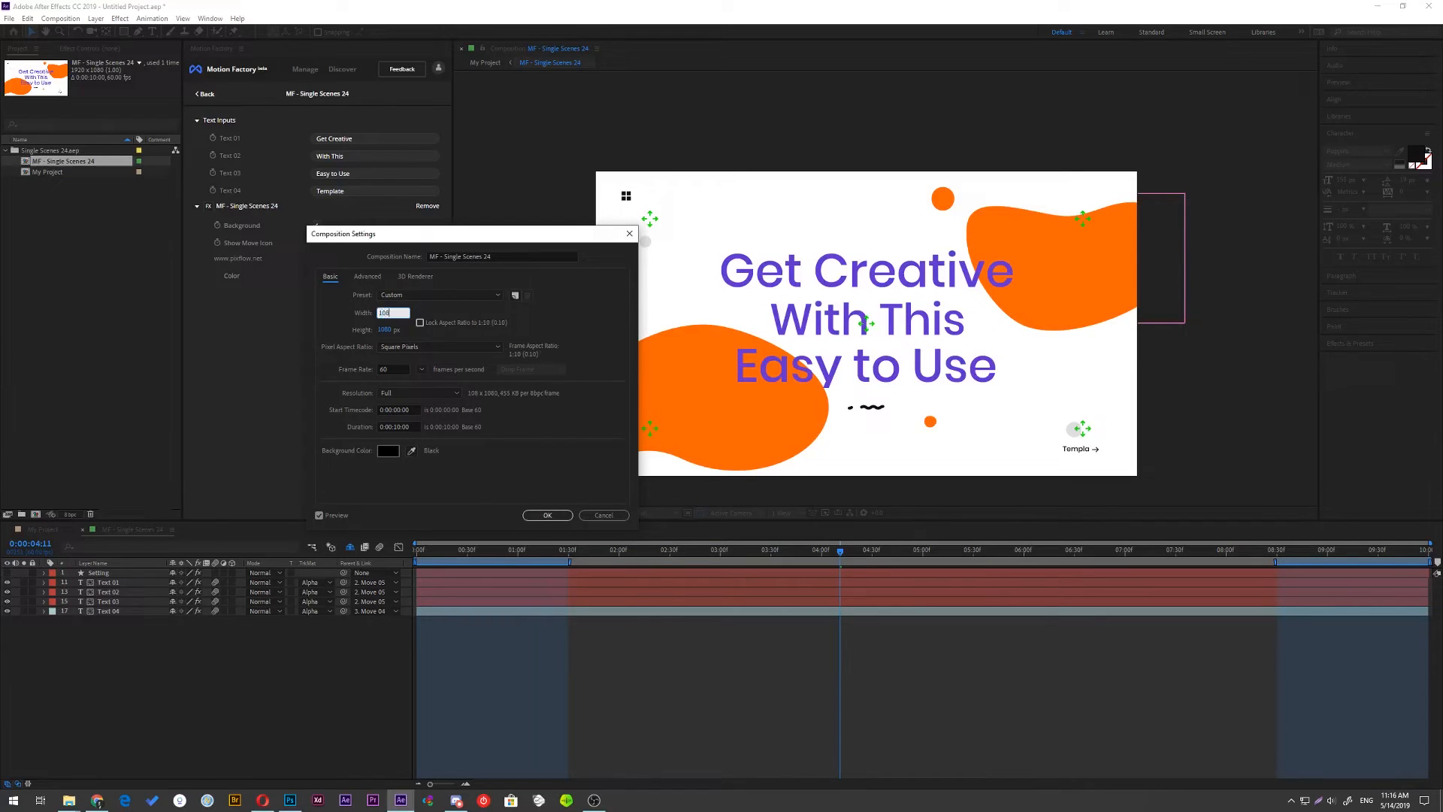
# Unlock aspect ratio and set the composition width to 1153 for a portrait frame.
pyautogui.click(547, 515)
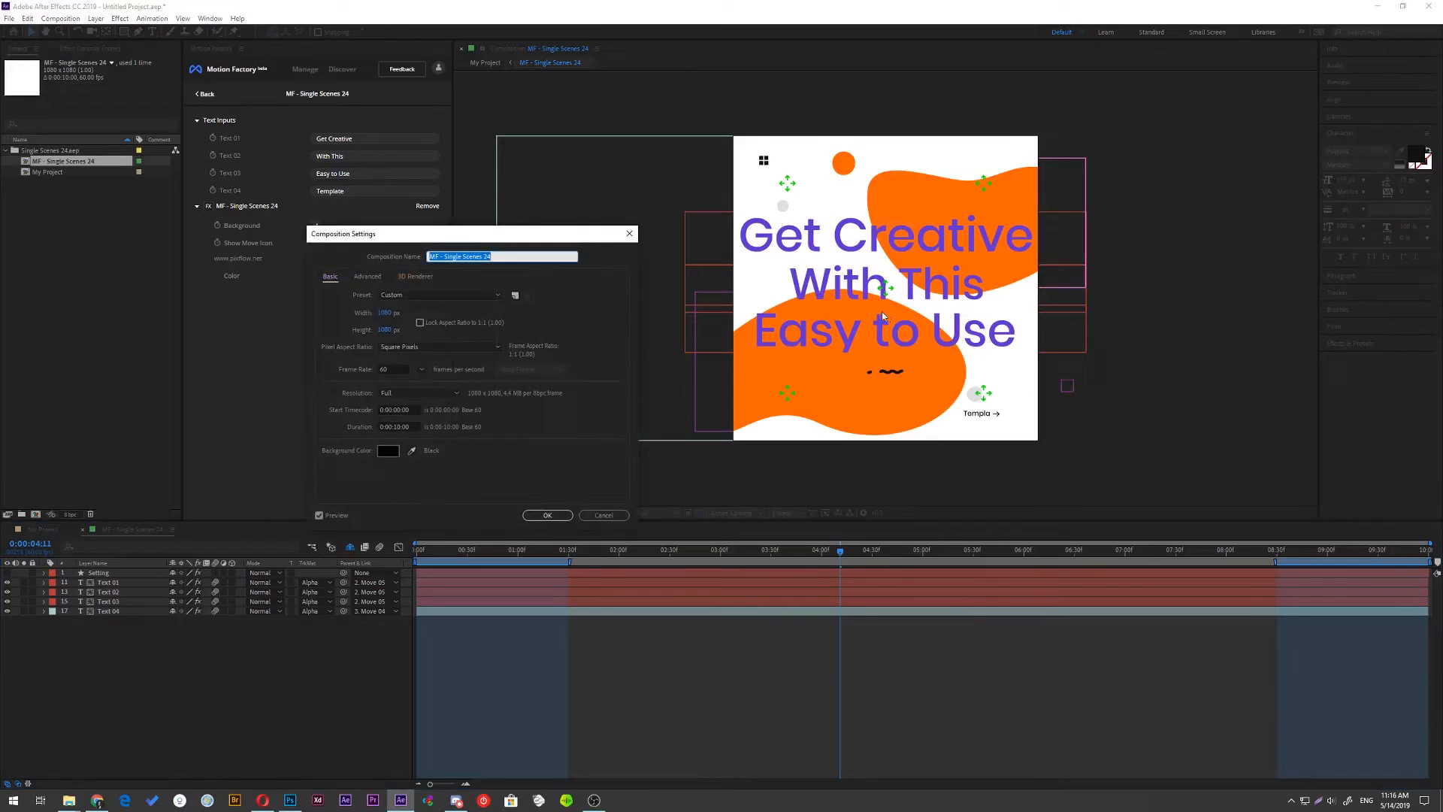
pyautogui.write('1153')
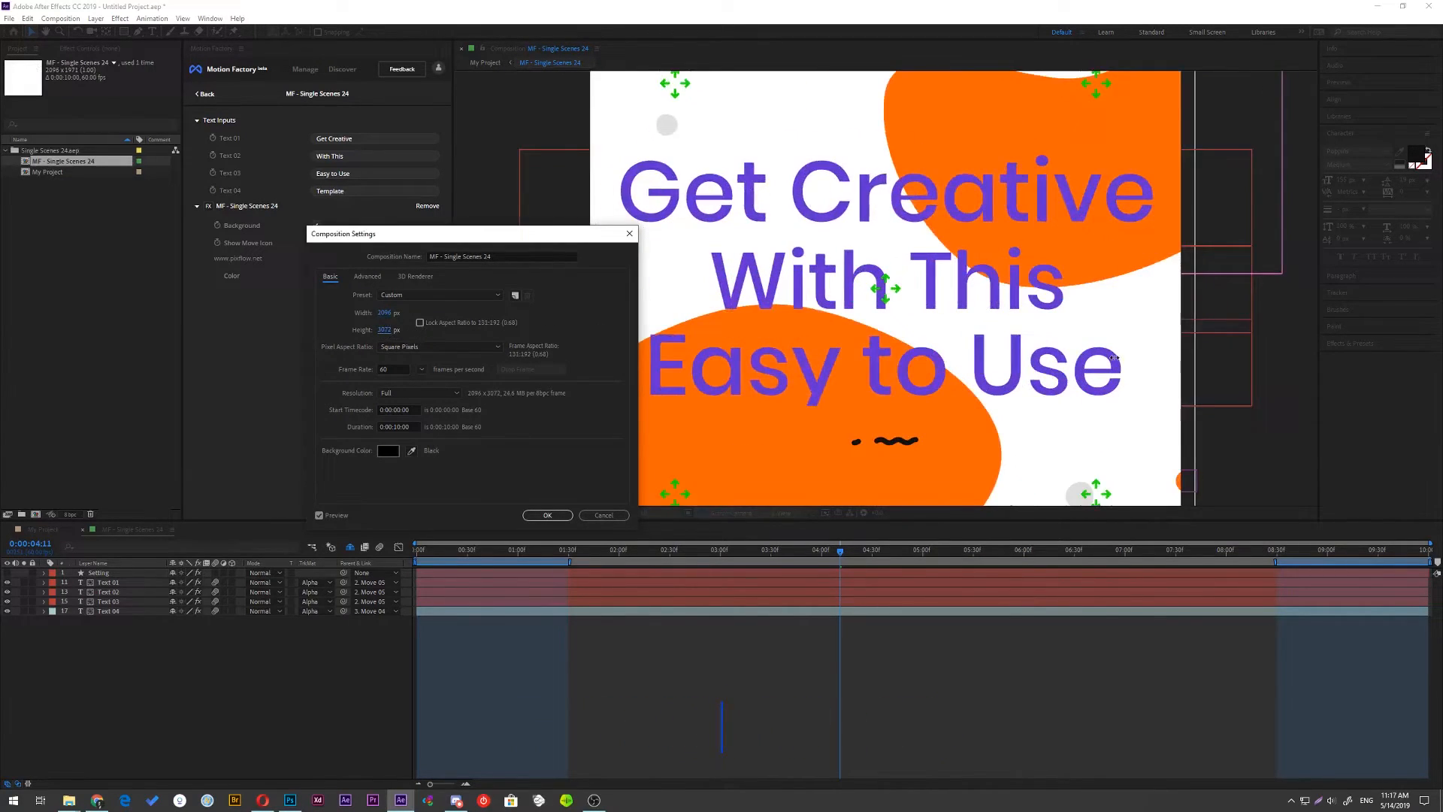
pyautogui.click(547, 516)
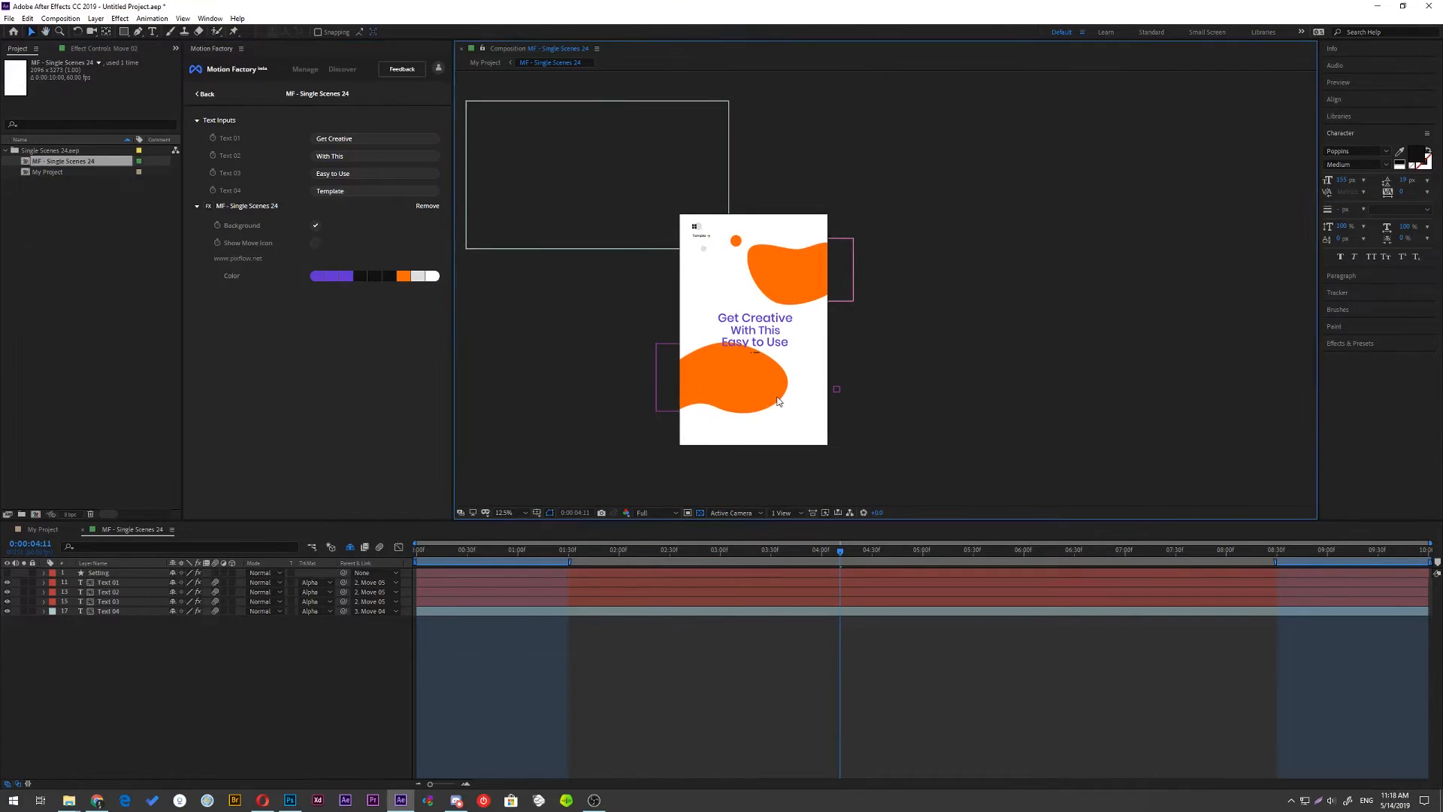
# Import Background 46 from the Motion Factory Backgrounds library and add it beneath the title in My Project.
pyautogui.click(315, 243)
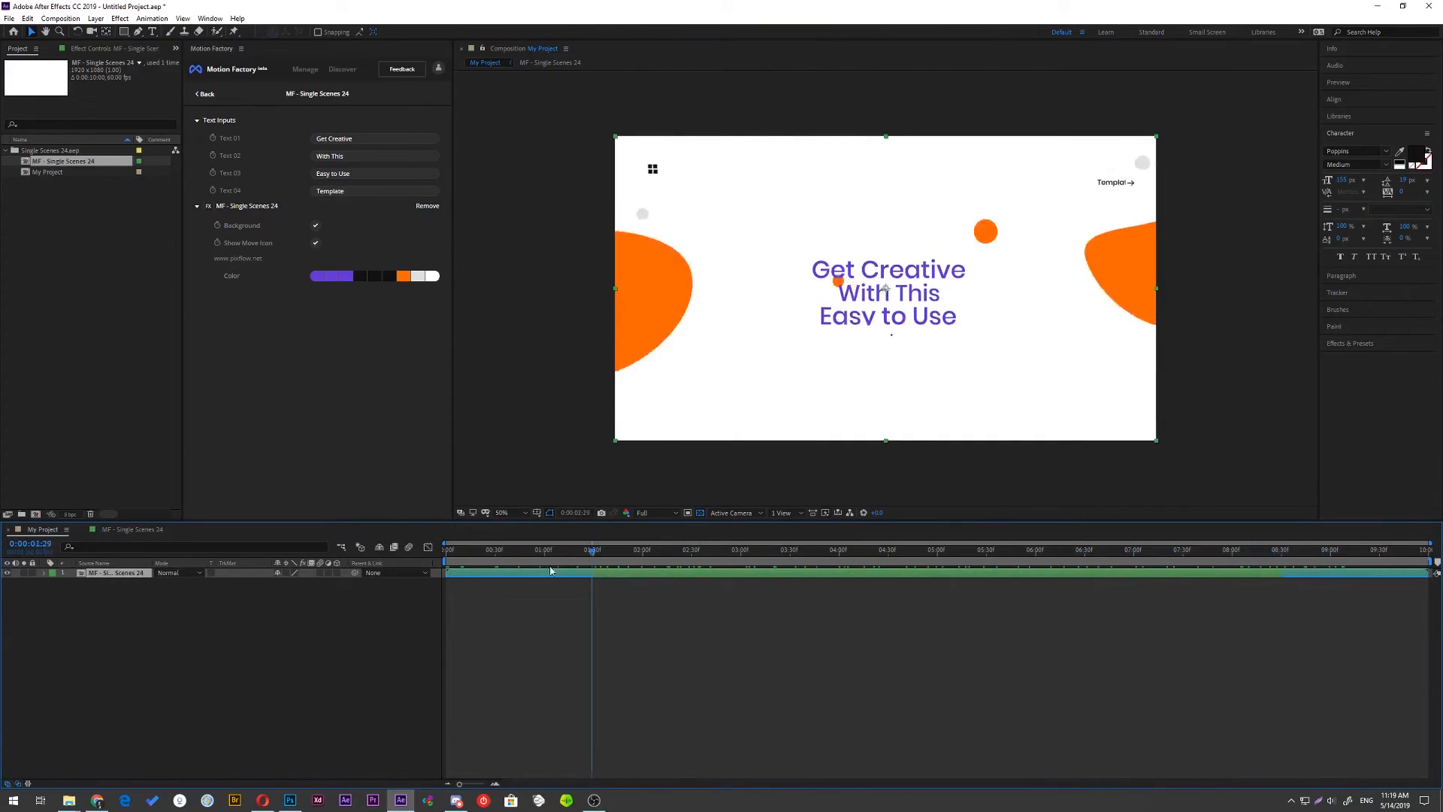
pyautogui.click(305, 69)
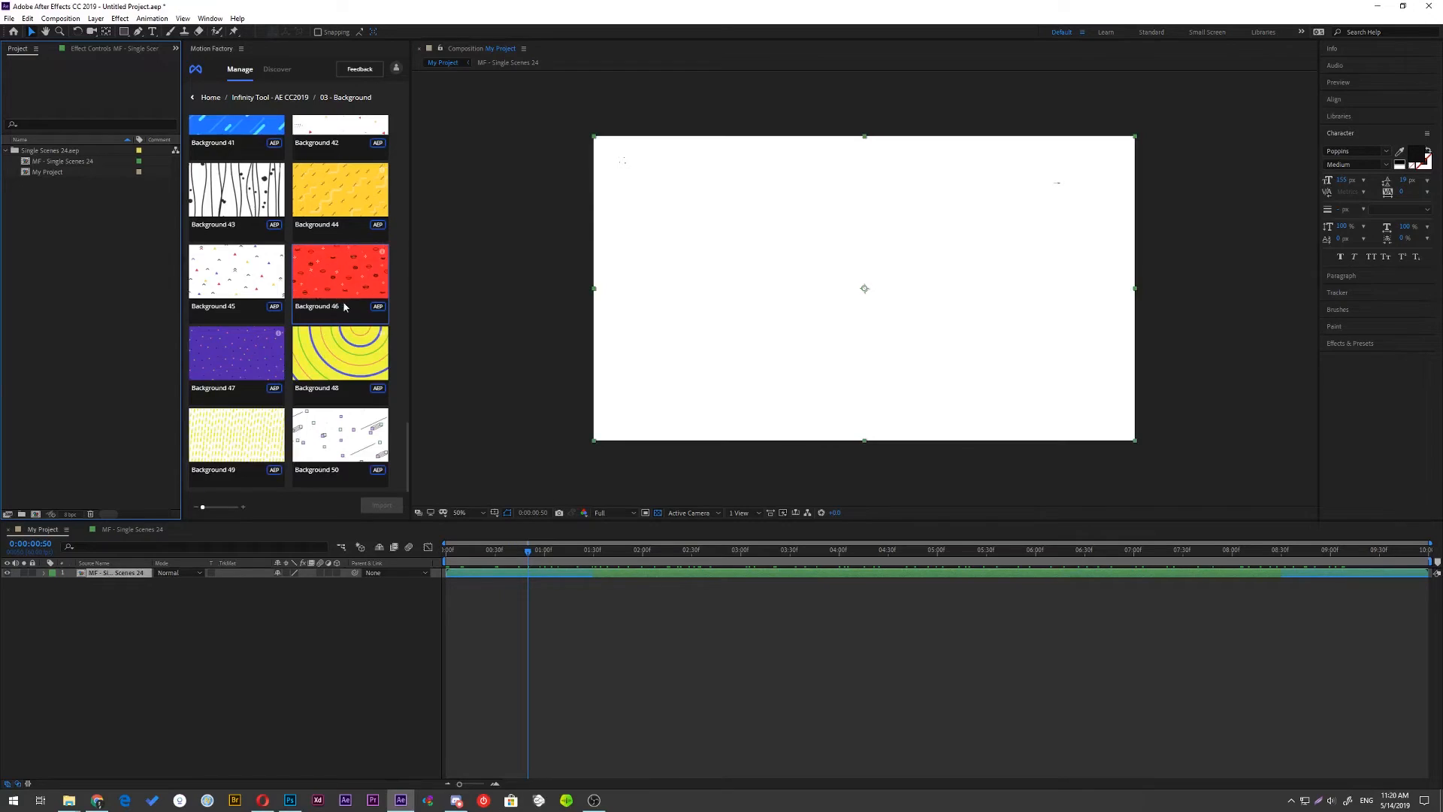
pyautogui.doubleClick(340, 271)
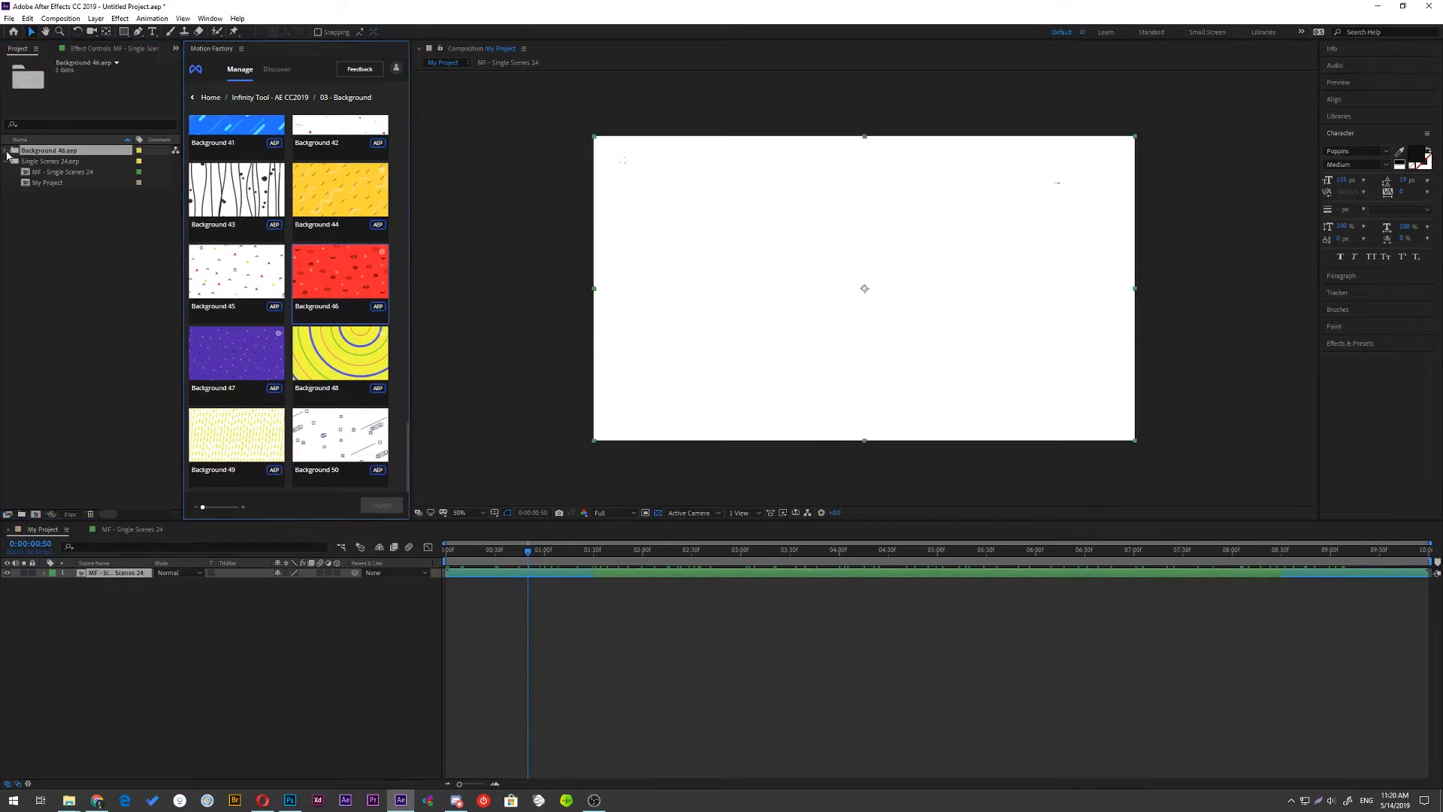
pyautogui.click(6, 150)
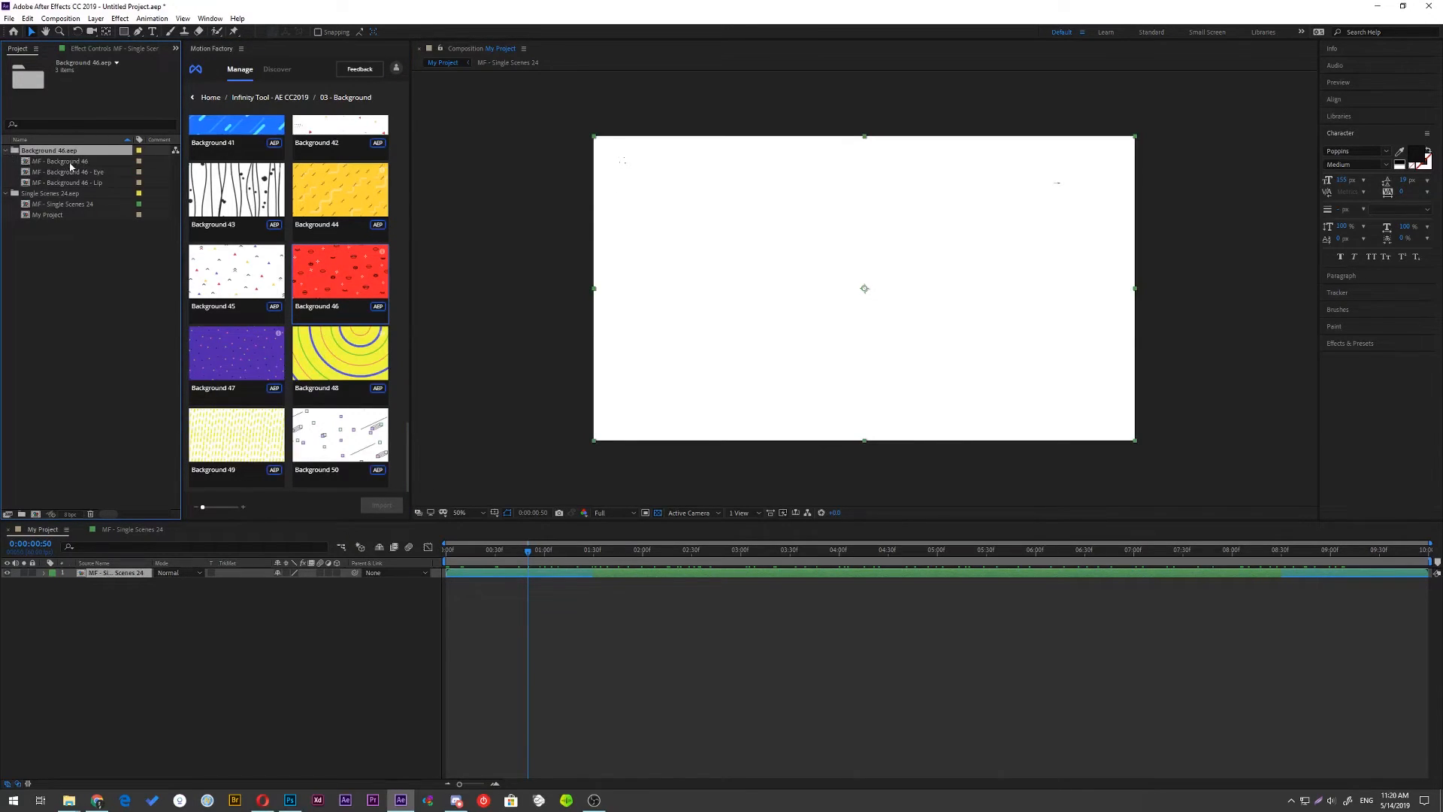
pyautogui.doubleClick(340, 271)
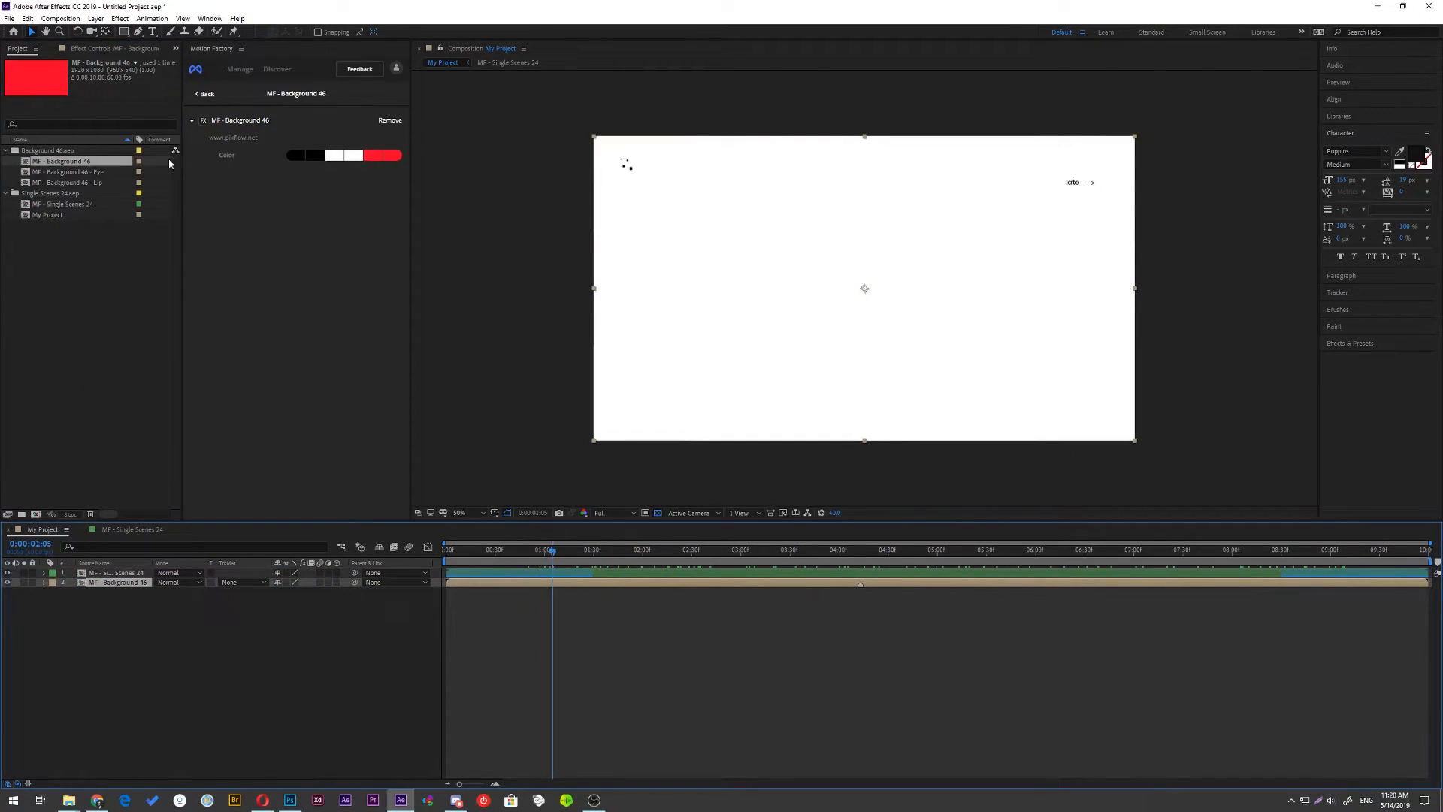
pyautogui.click(239, 69)
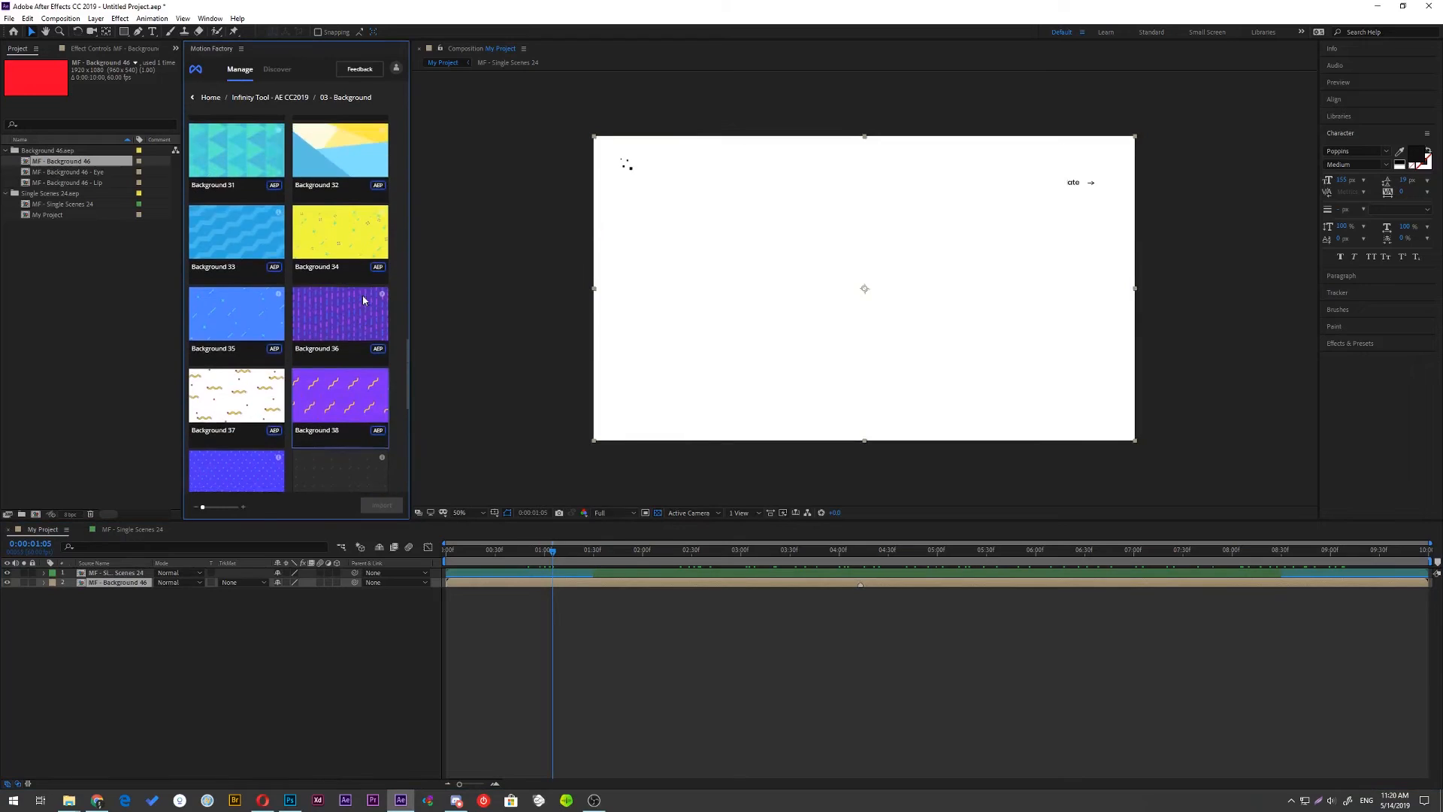
pyautogui.click(817, 549)
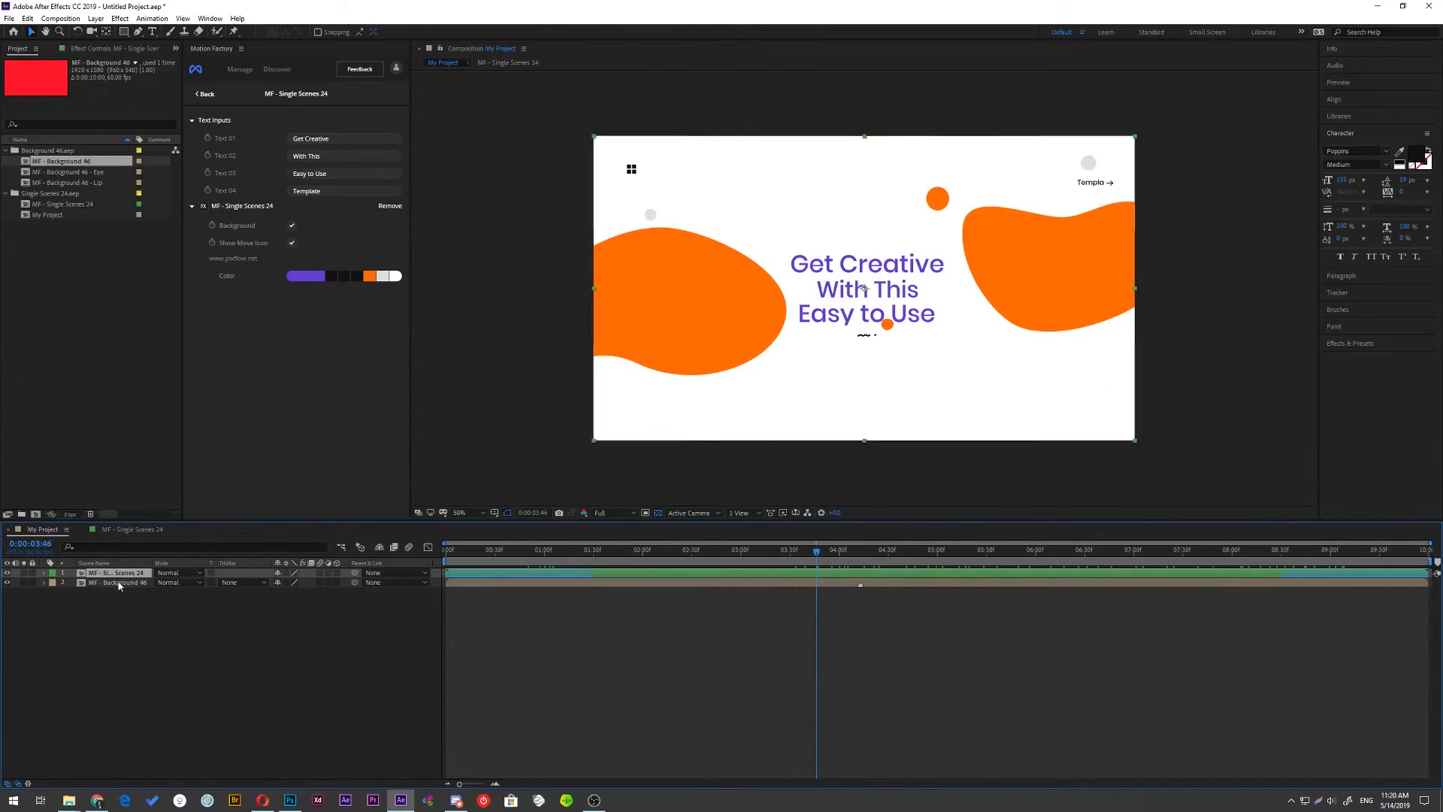
# Turn off the title's Background option so the red Background 46 pattern shows behind white text and black shapes.
pyautogui.click(118, 582)
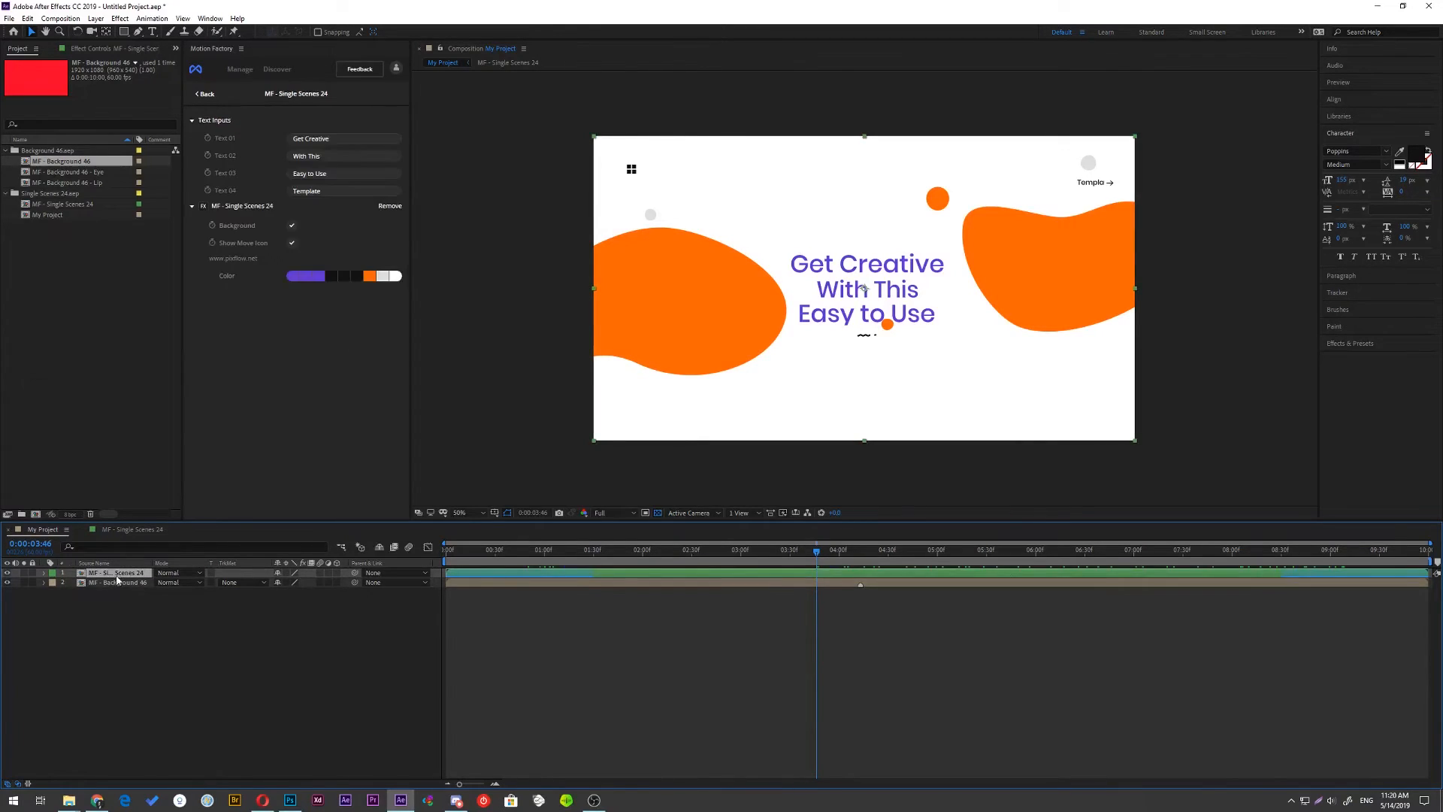
pyautogui.click(115, 582)
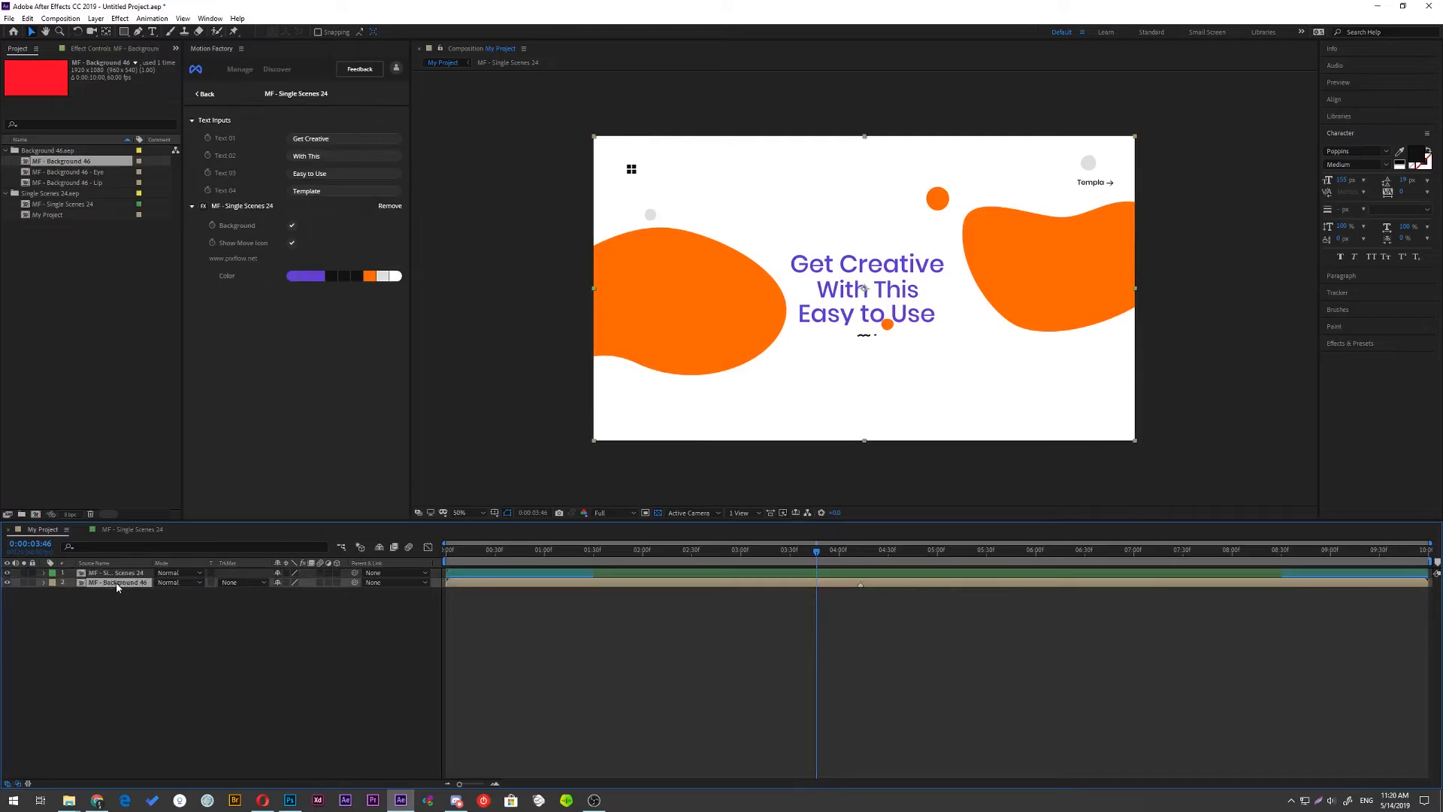
pyautogui.click(118, 582)
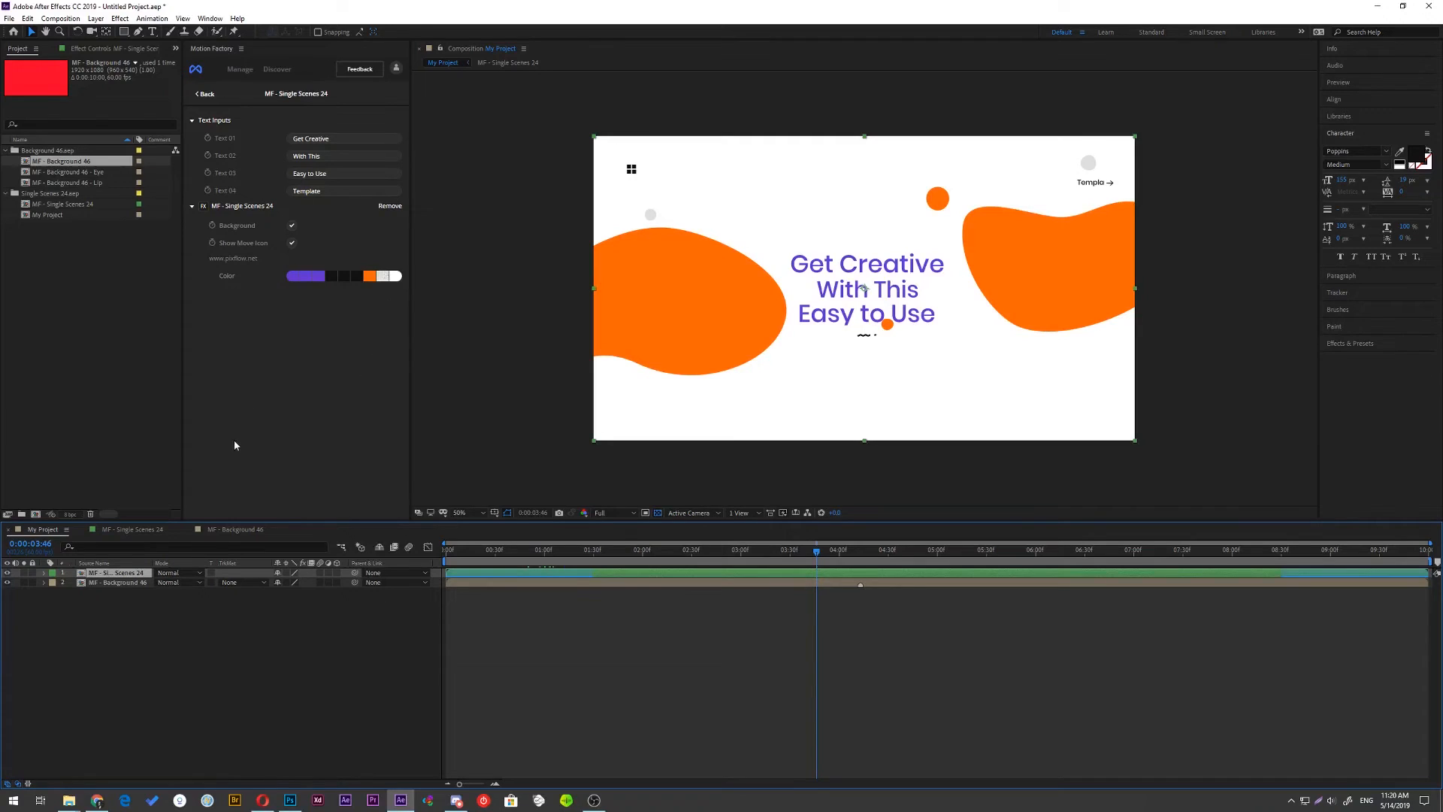
pyautogui.moveTo(288, 355)
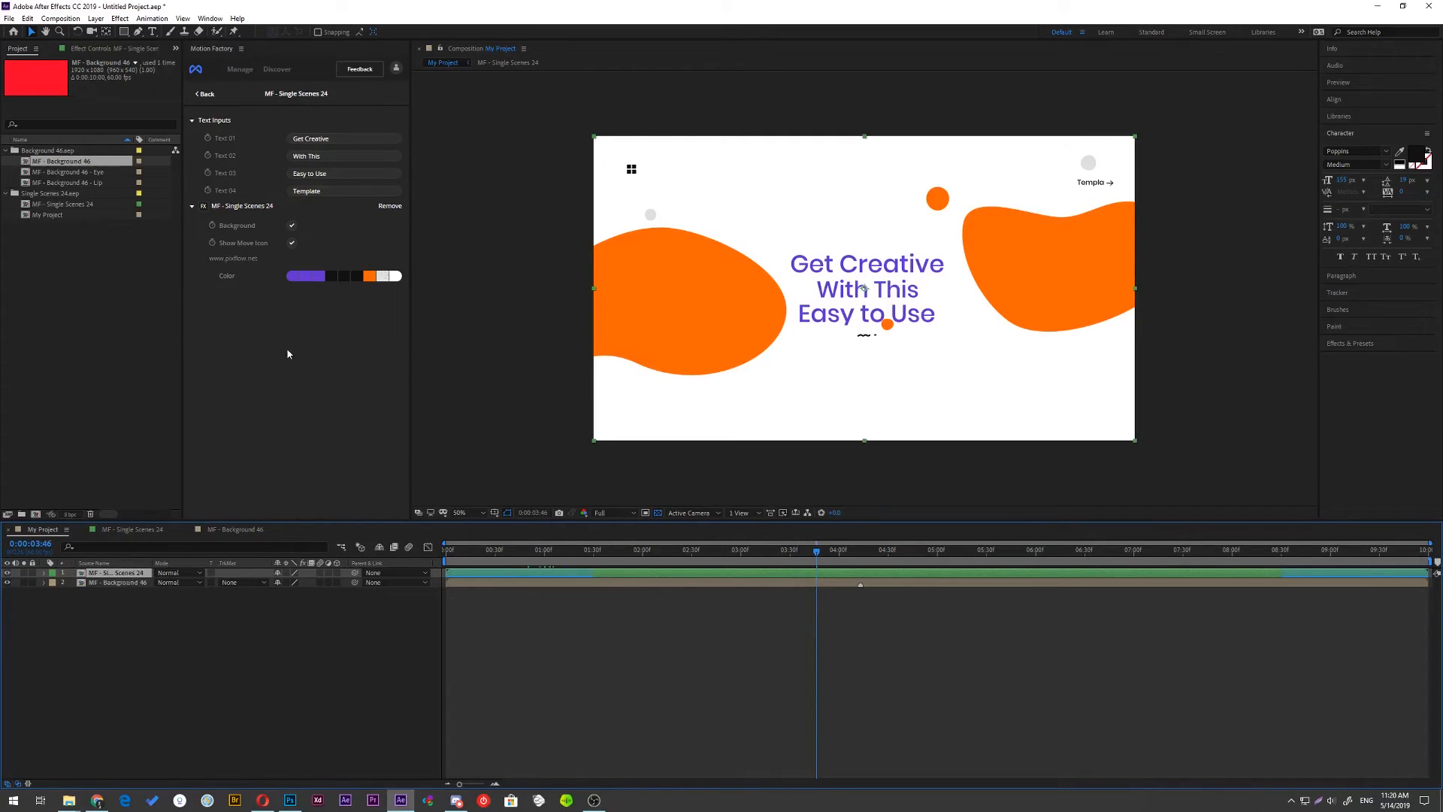
pyautogui.click(292, 226)
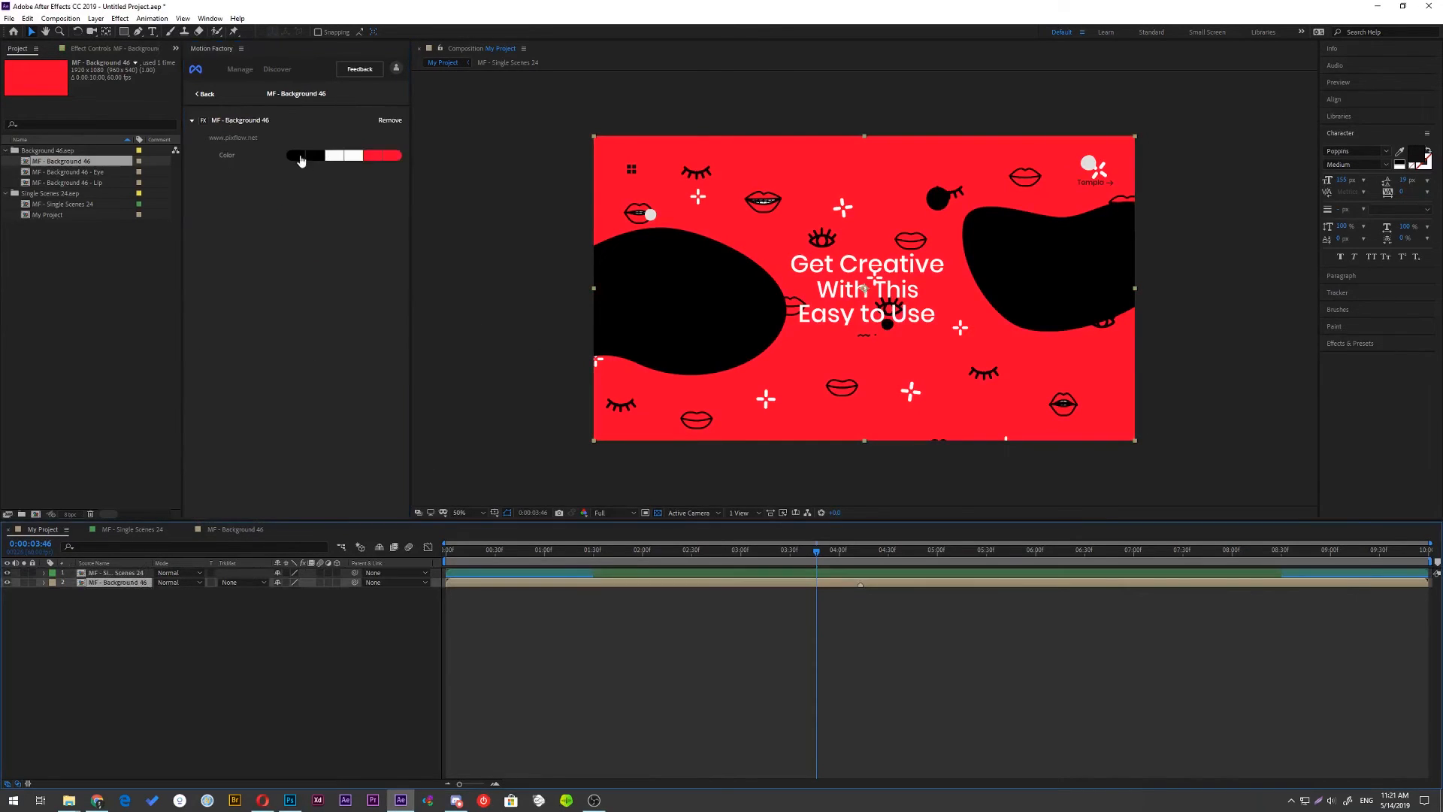
# Recolor the Background 46 pattern red, then scrub the Magic Makers cube title over a brown pattern.
pyautogui.click(293, 155)
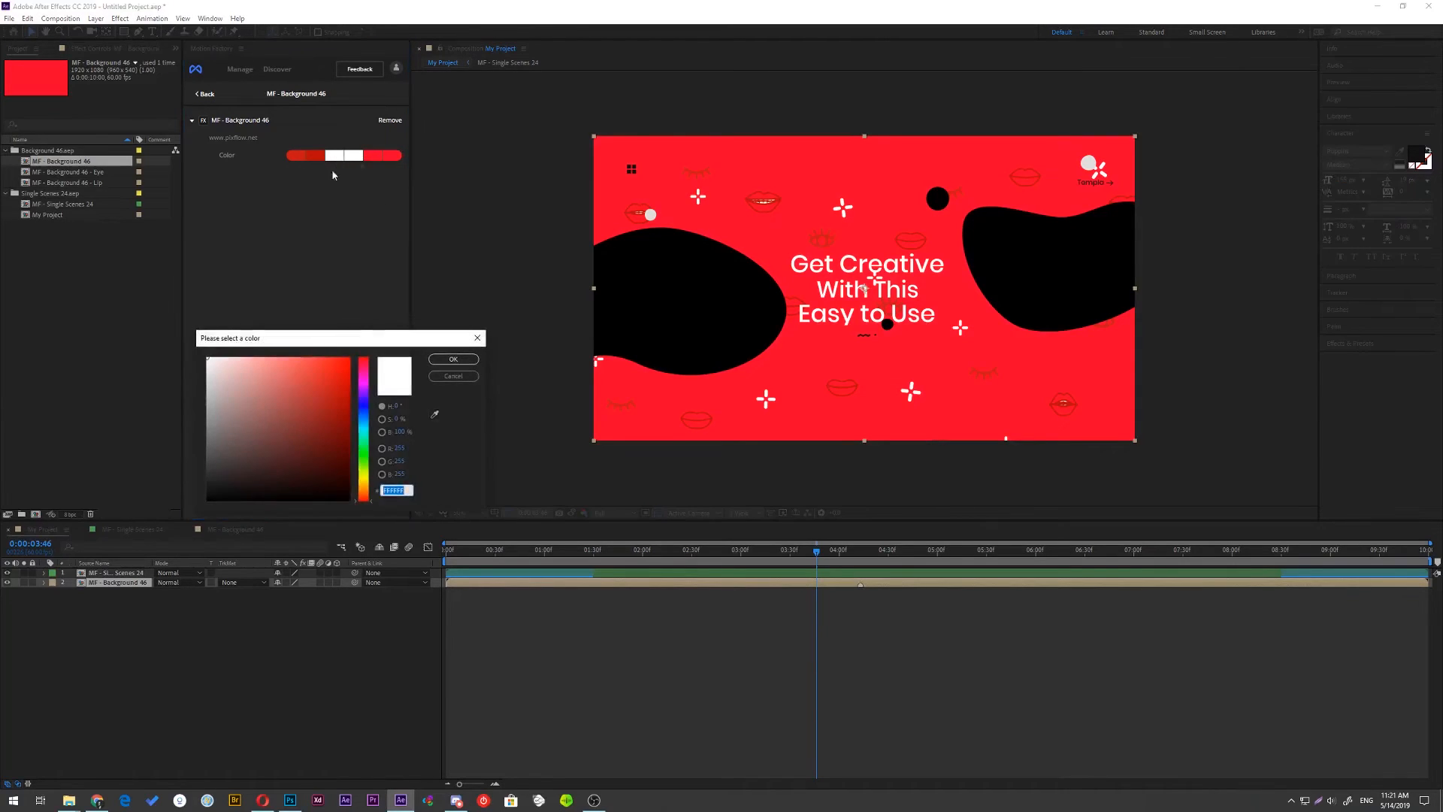
pyautogui.click(452, 359)
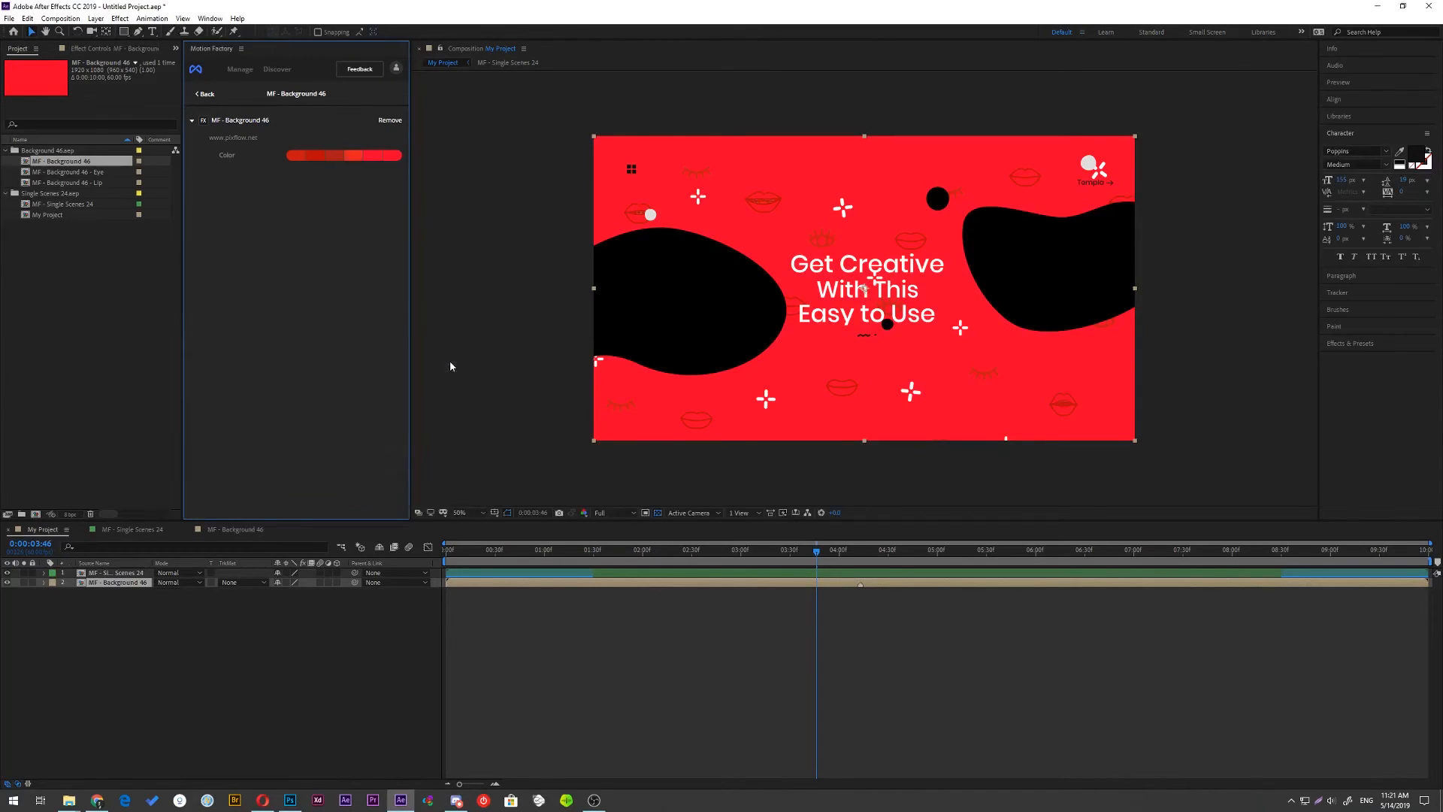
pyautogui.click(990, 548)
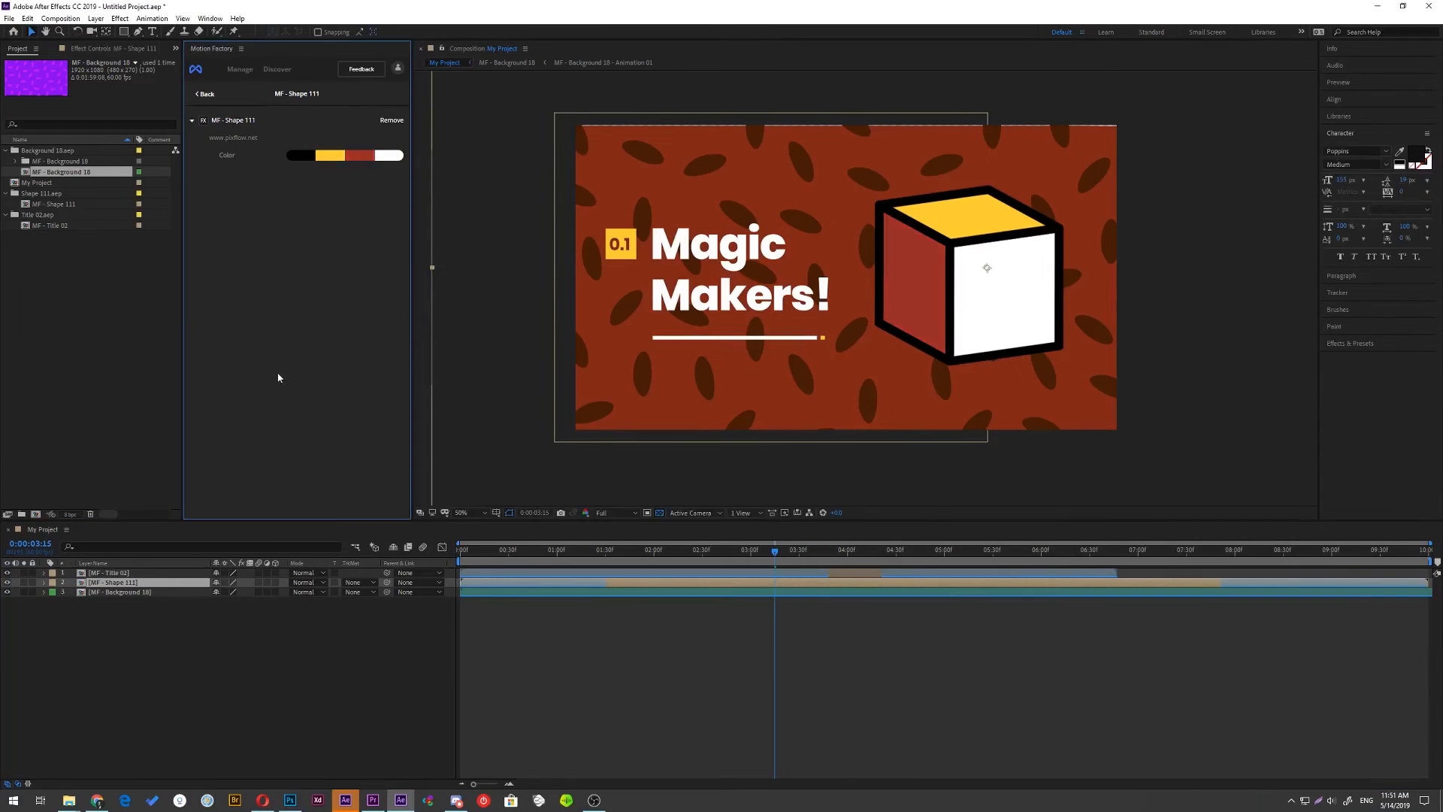
pyautogui.moveTo(775, 549); pyautogui.dragTo(870, 549)
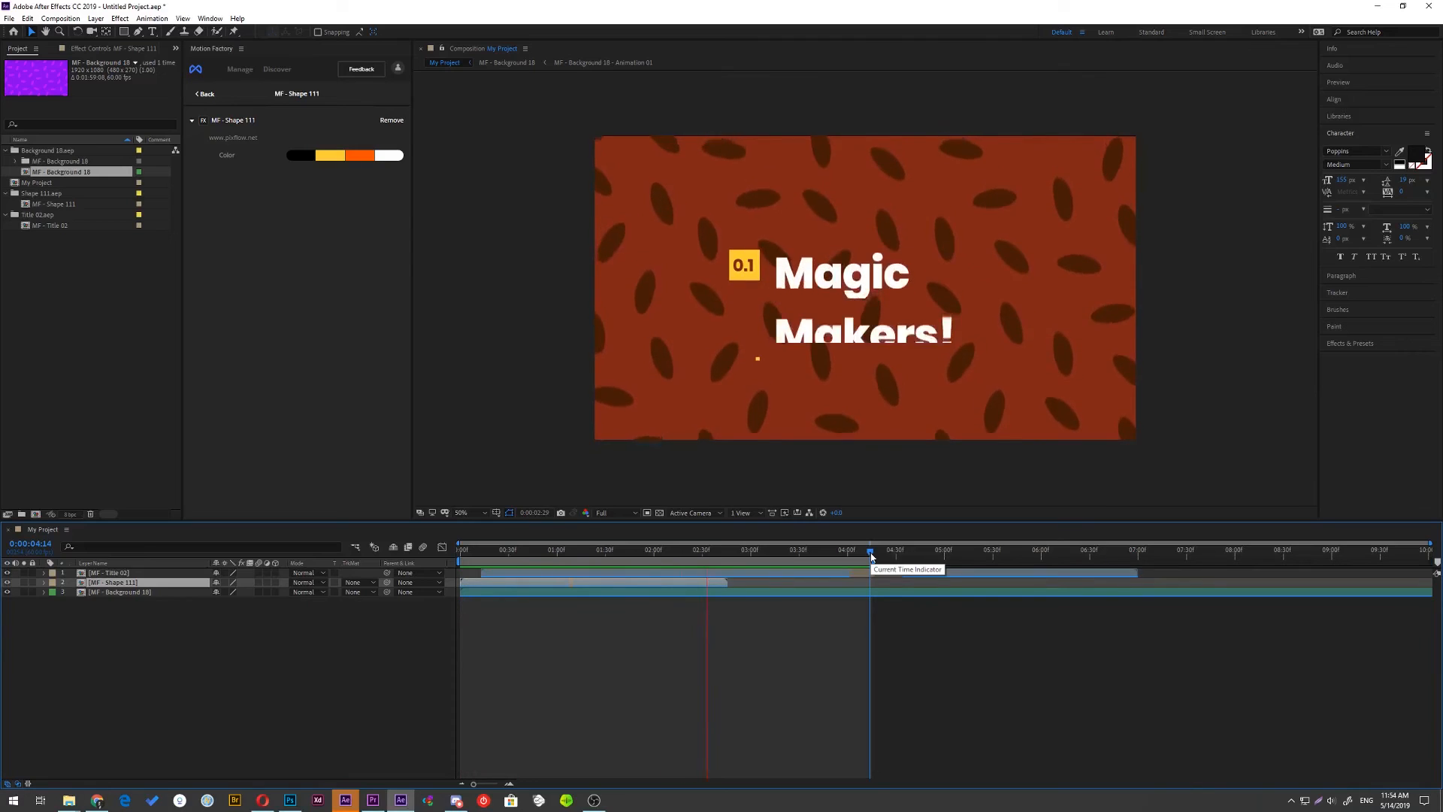
pyautogui.click(372, 799)
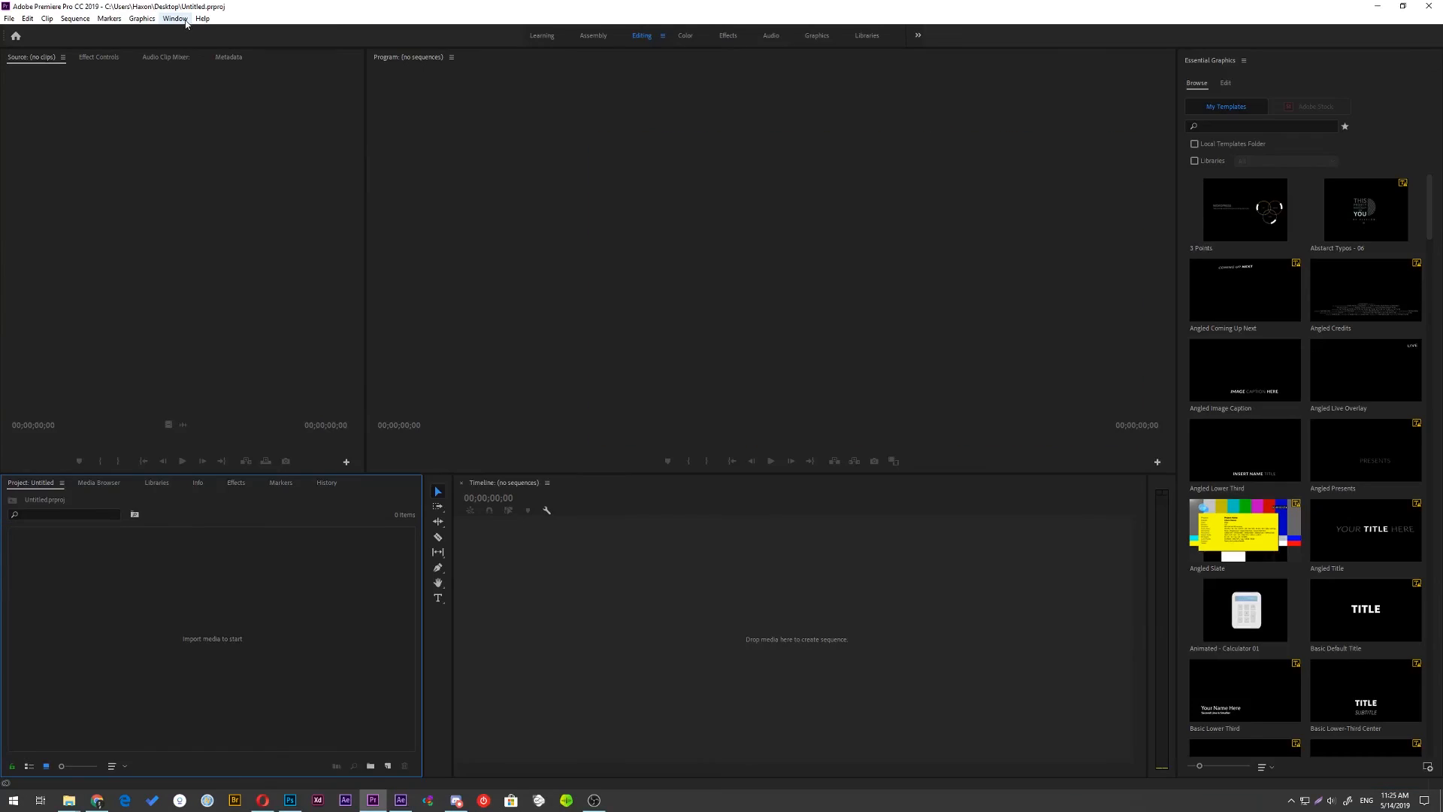
# Add the MF - Title 14 'Hope To See You There' MOGRT to the timeline and select it.
pyautogui.click(173, 17)
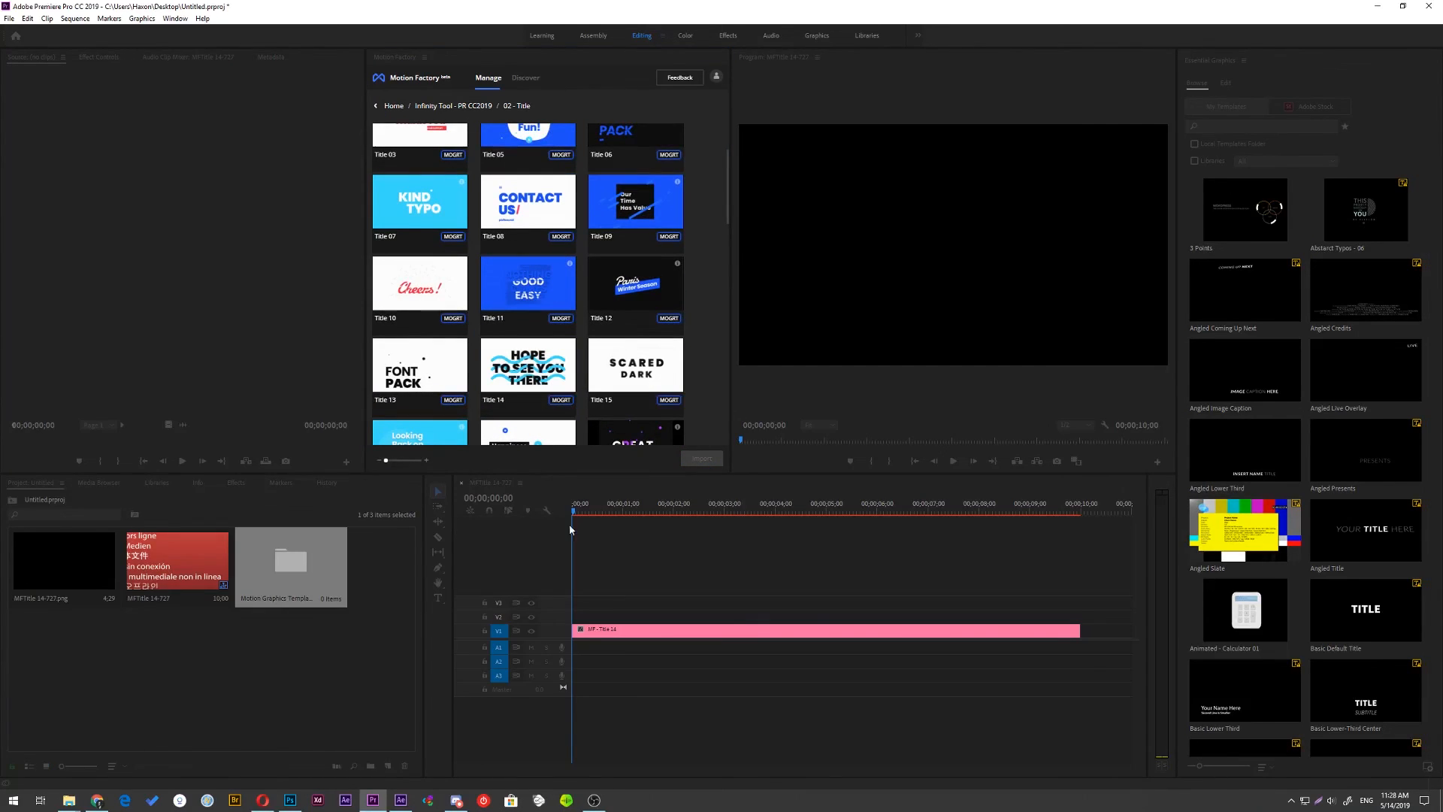
pyautogui.click(528, 364)
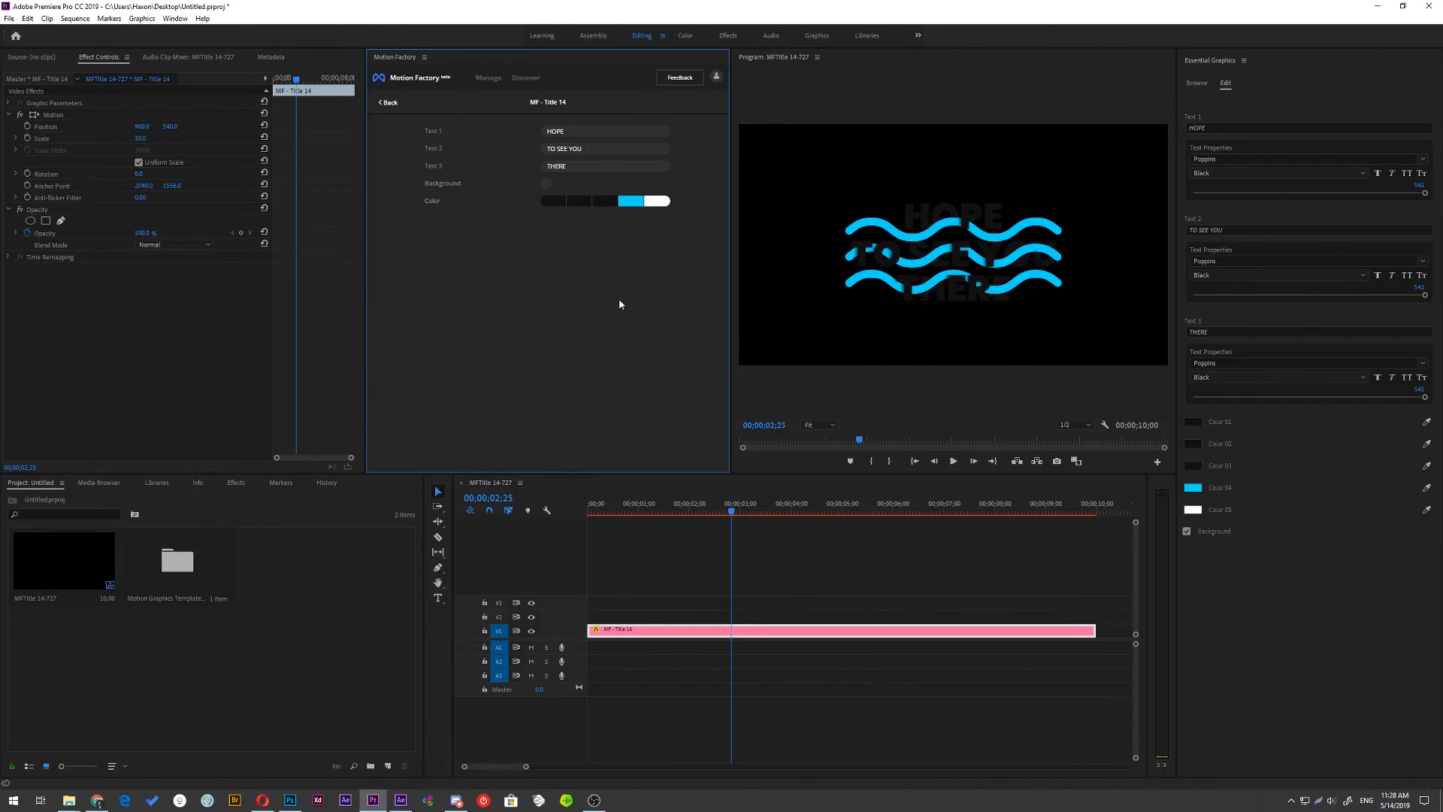
# Place MF - Title 12 'Paris Winter Season' on V2 above Title 14 and play the sequence.
pyautogui.click(604, 200)
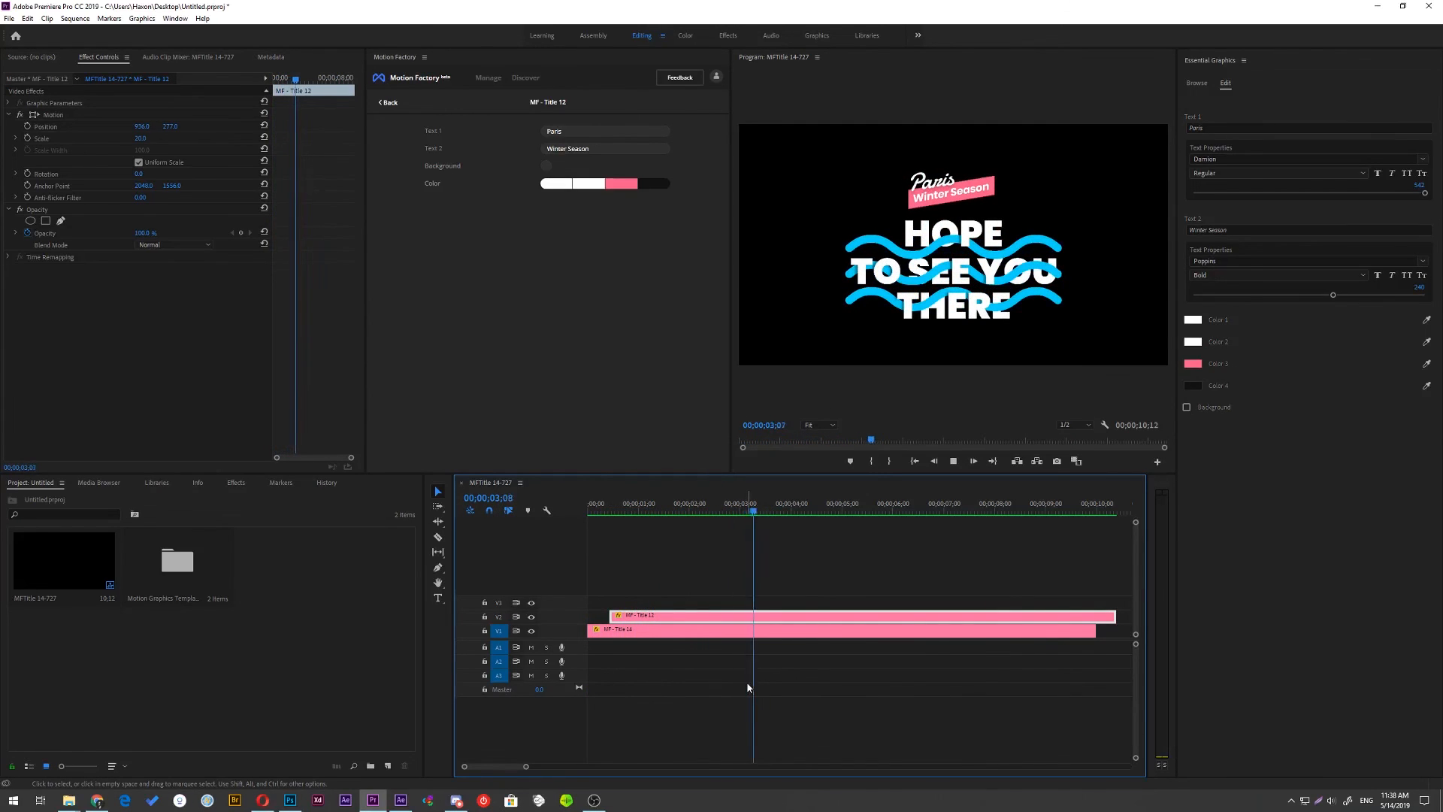
pyautogui.click(952, 460)
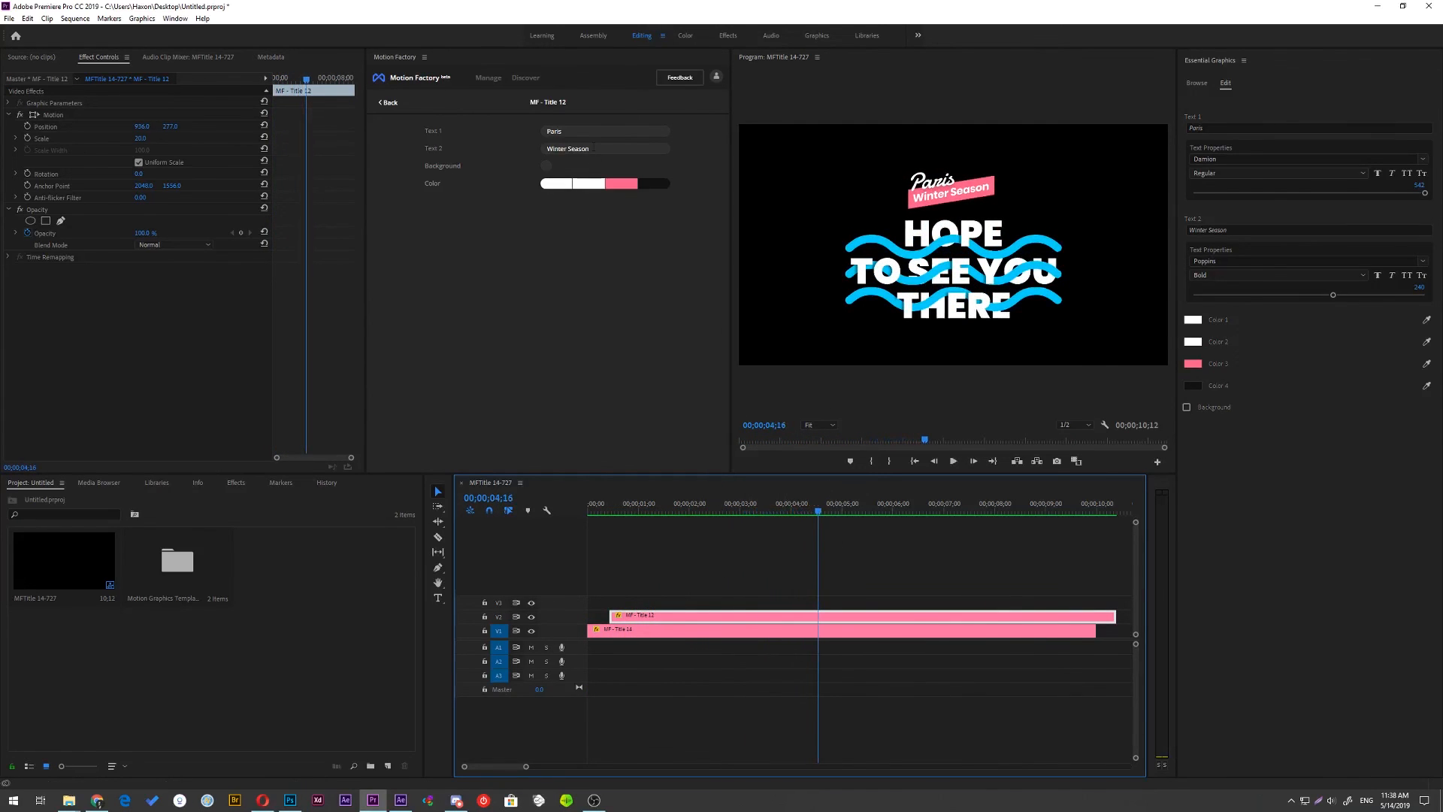